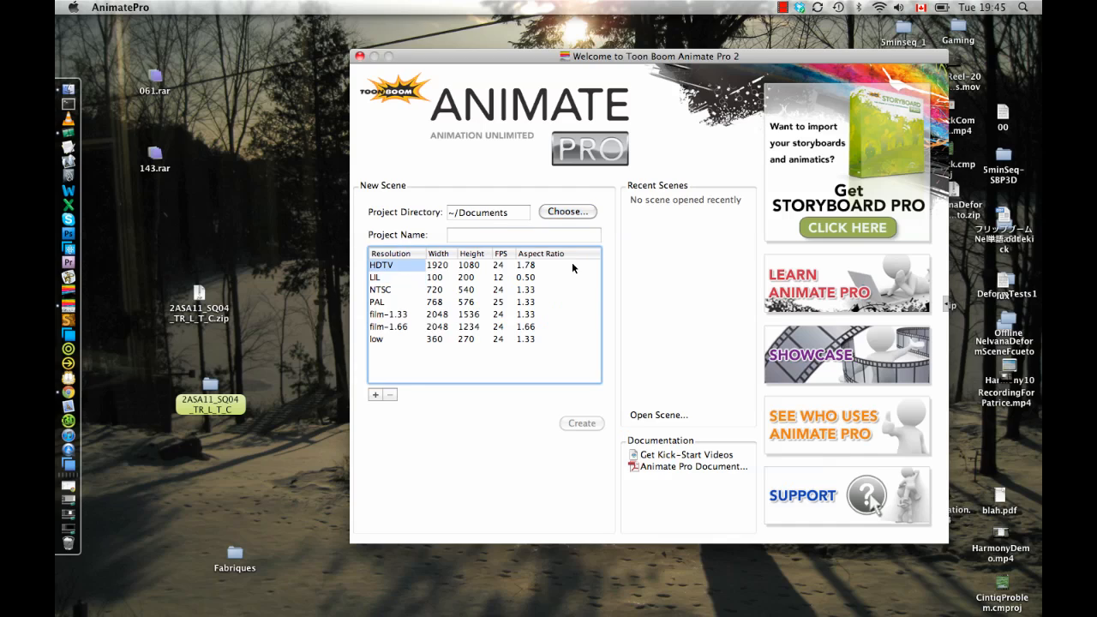
Create a new HDTV scene named 'dslgkj'
type("dslgkj")
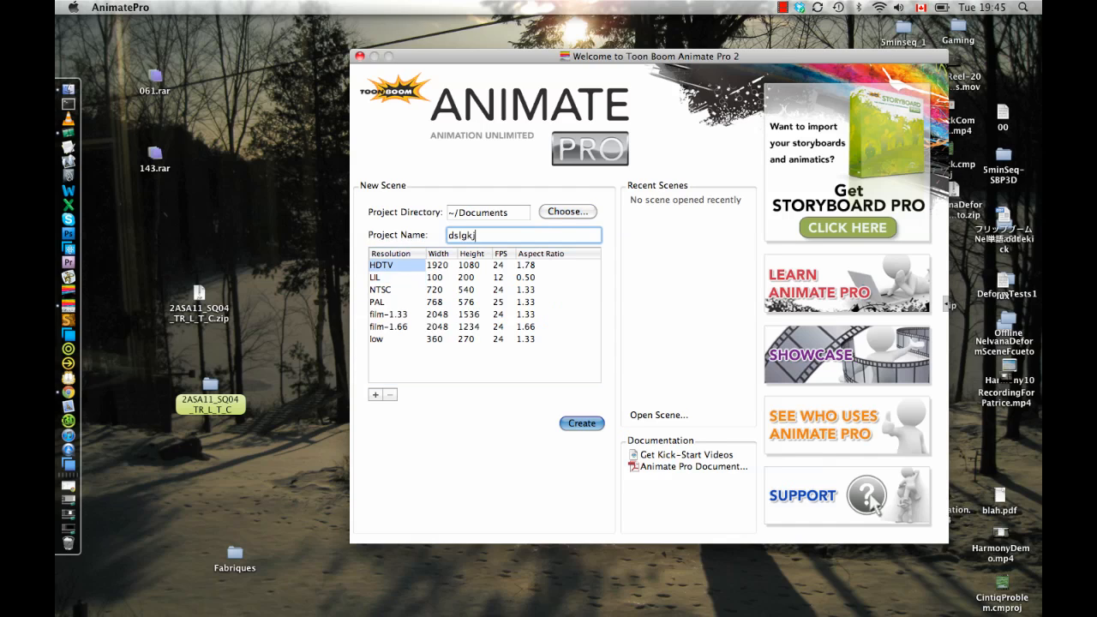
left_click(581, 423)
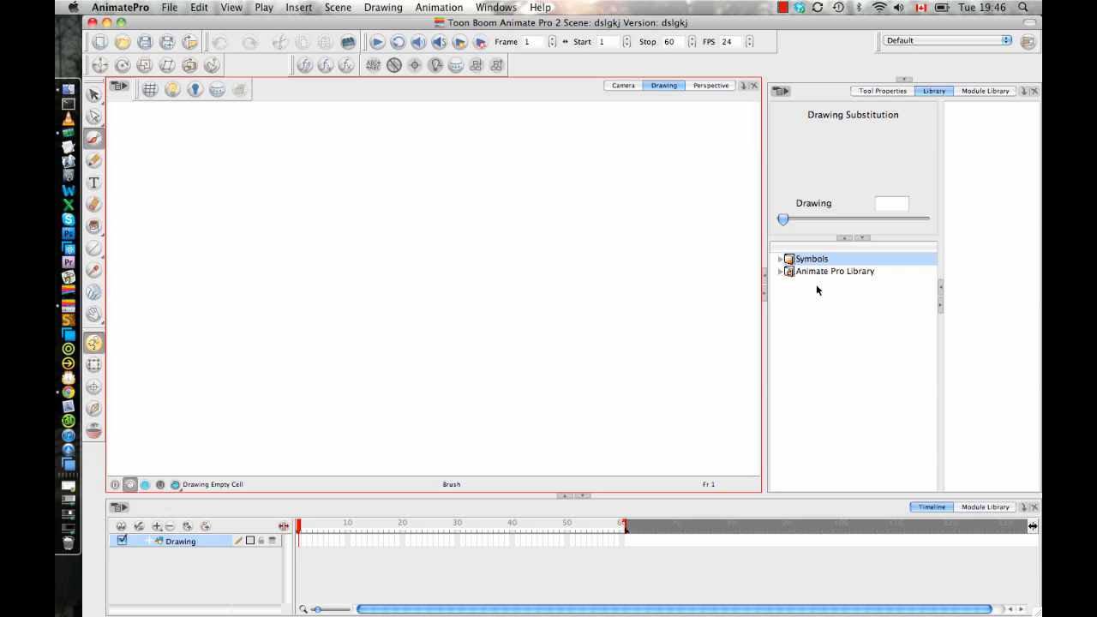
mouse_move(383, 496)
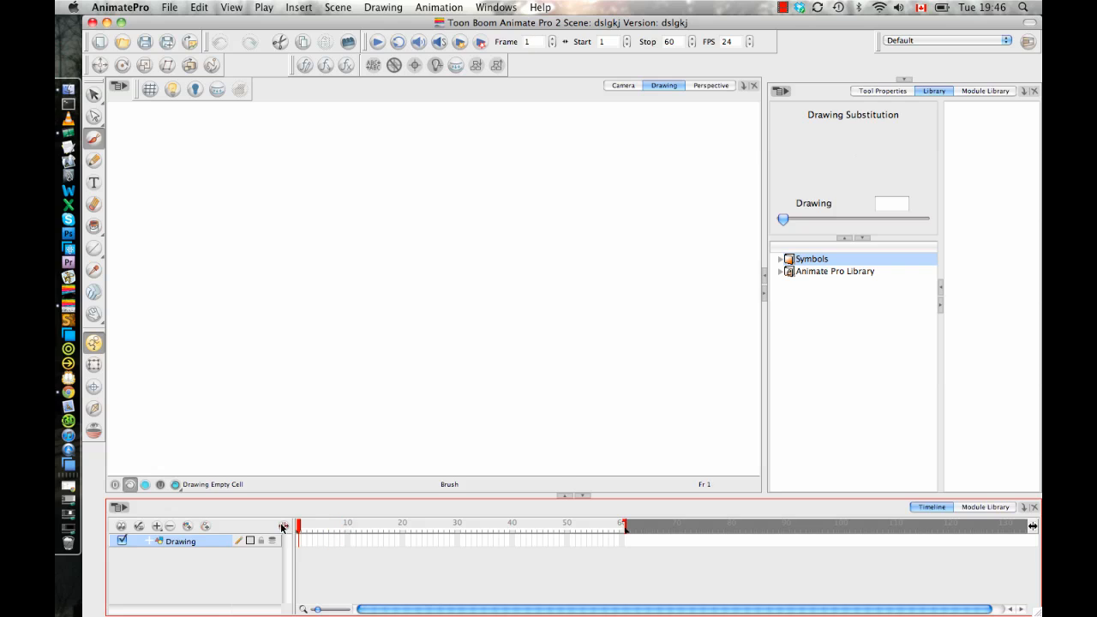
mouse_move(864, 274)
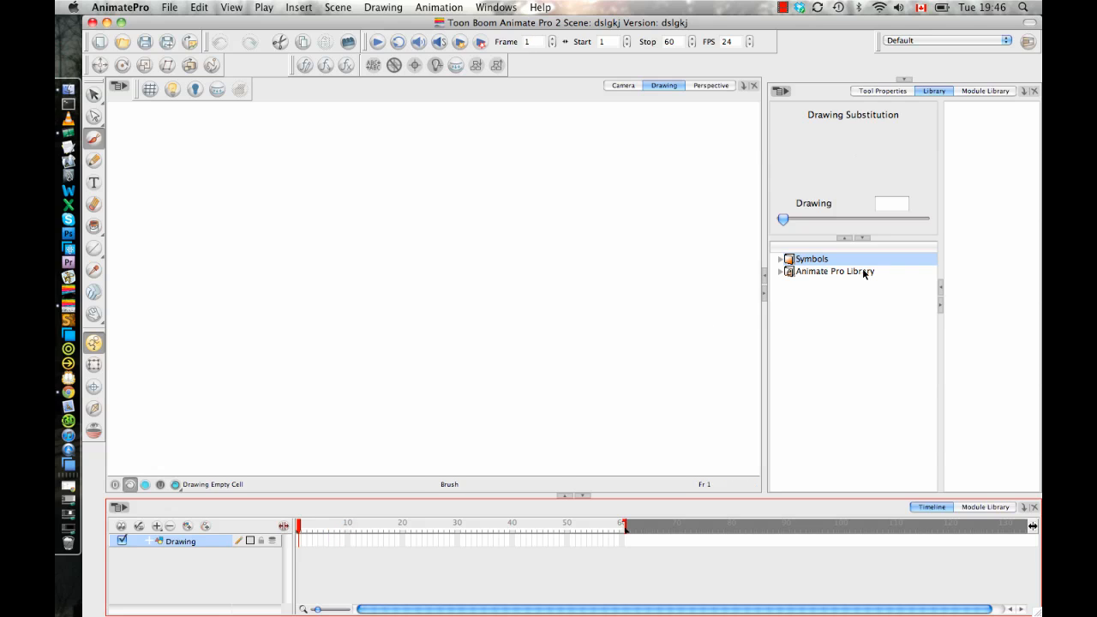
mouse_move(874, 329)
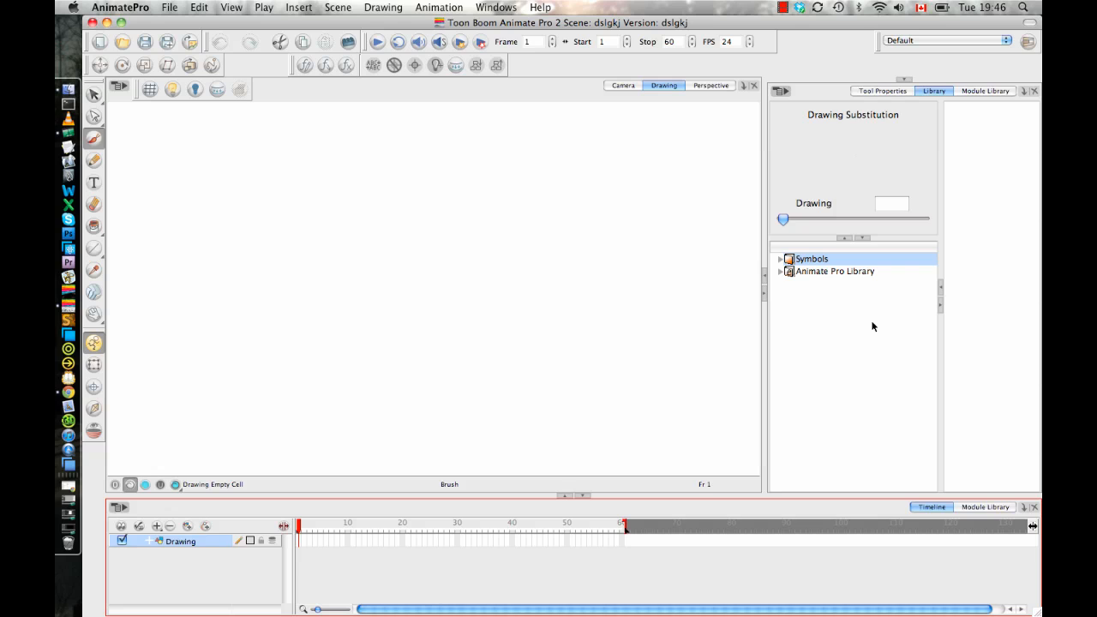
Check the File > Import options for importing Illustrator files
left_click(169, 7)
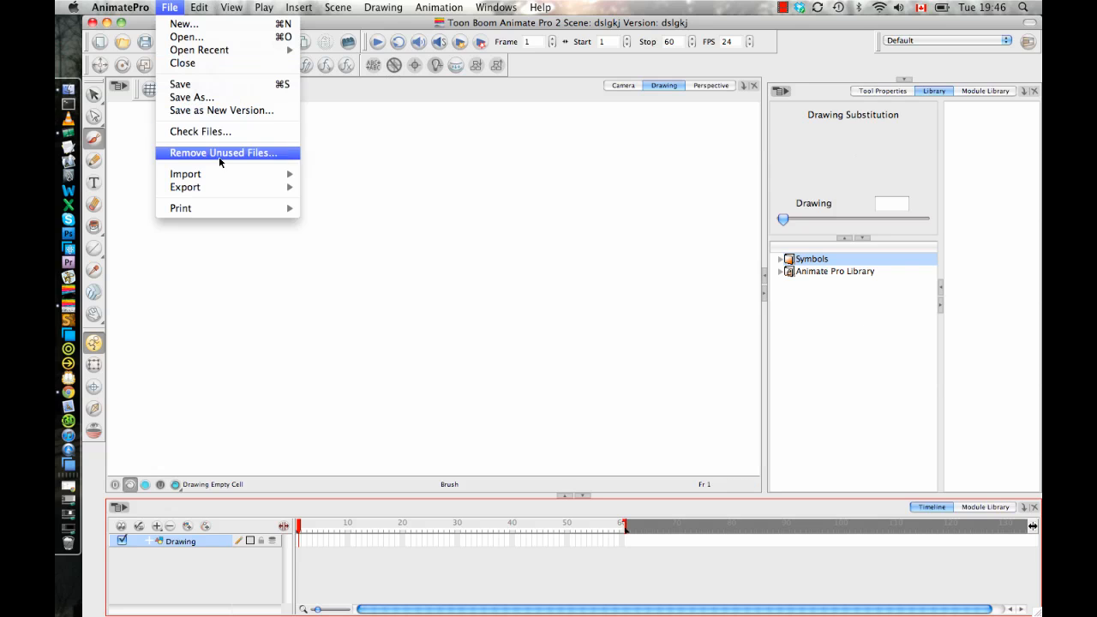
mouse_move(185, 174)
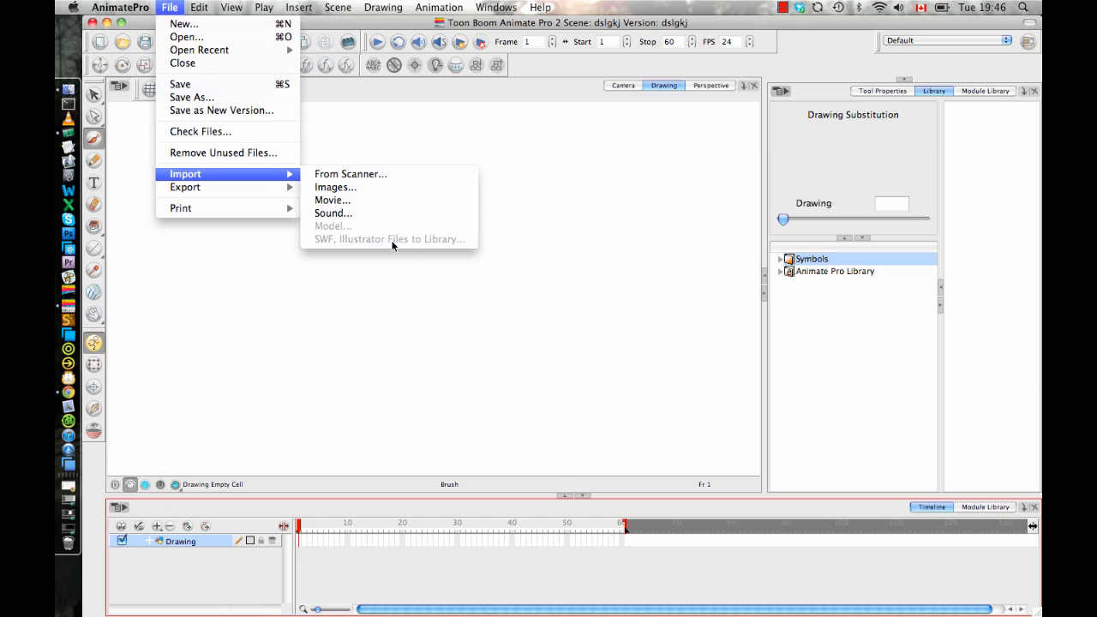
mouse_move(355, 246)
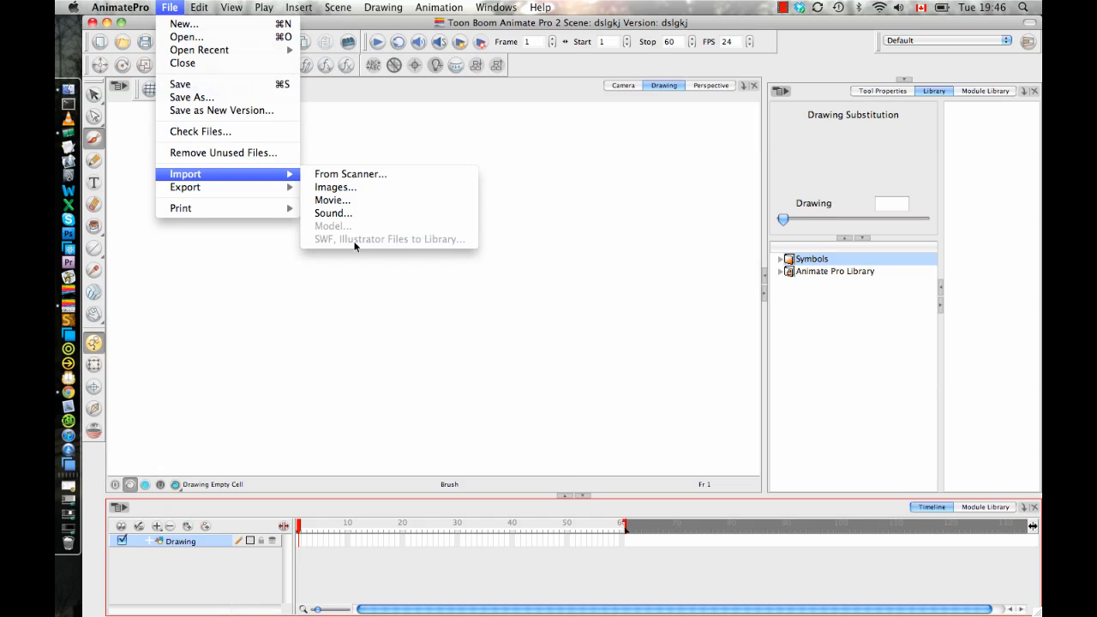
mouse_move(454, 245)
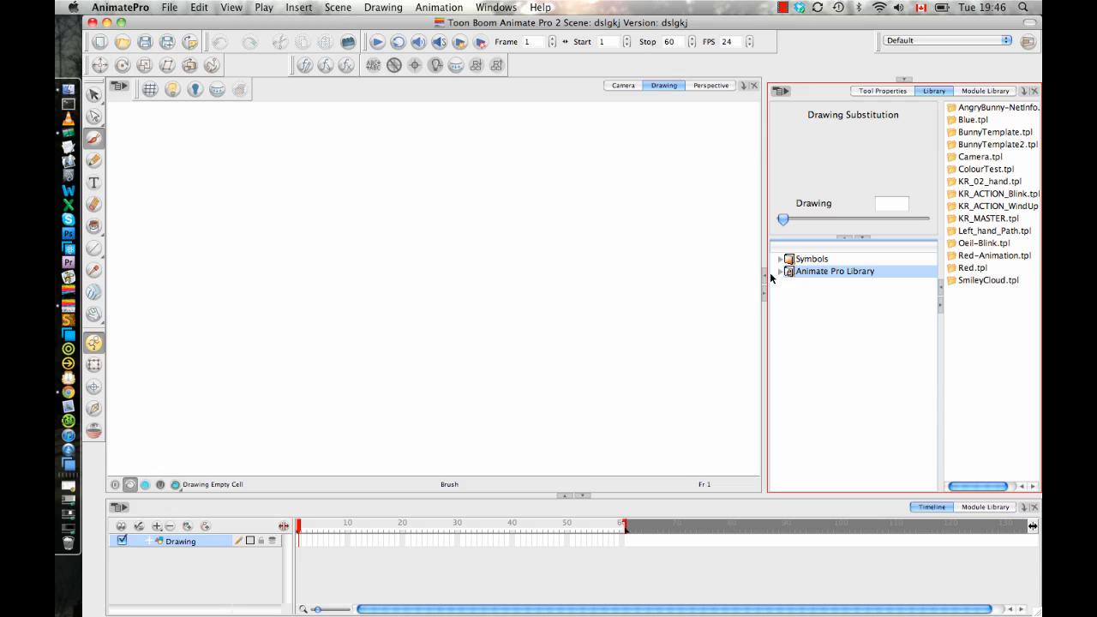
Add a new folder inside the Animate Pro Library
left_click(779, 272)
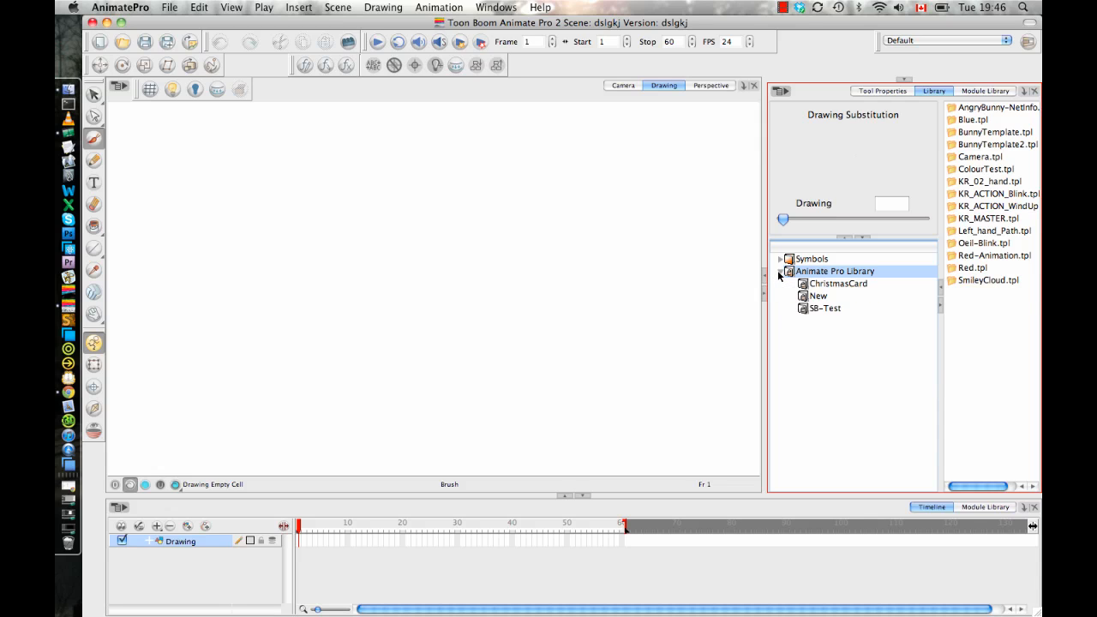
right_click(835, 271)
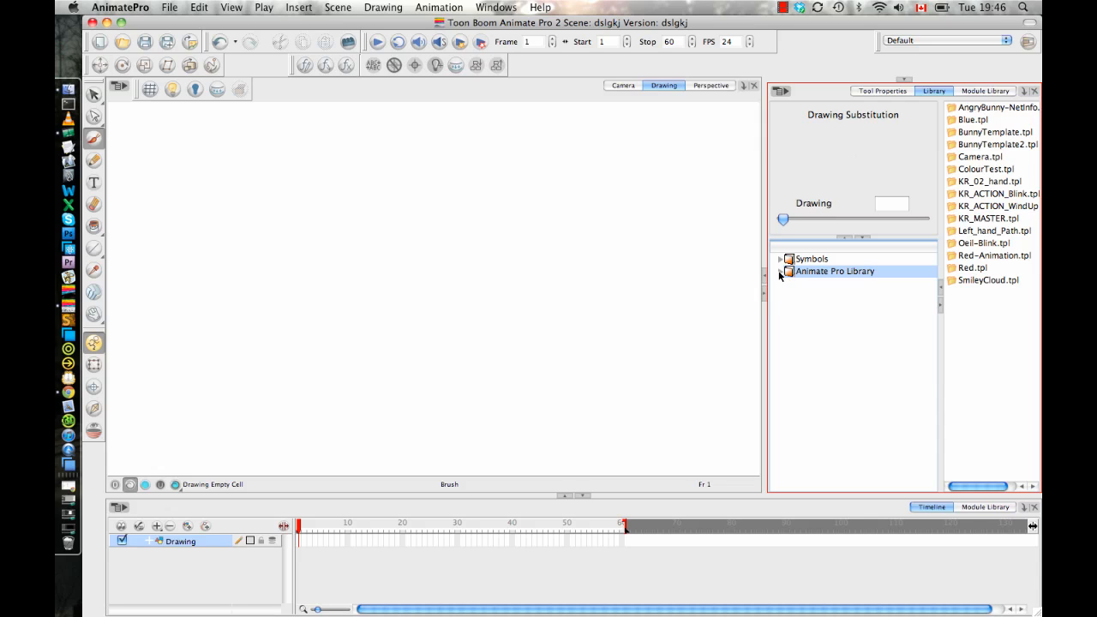
left_click(778, 271)
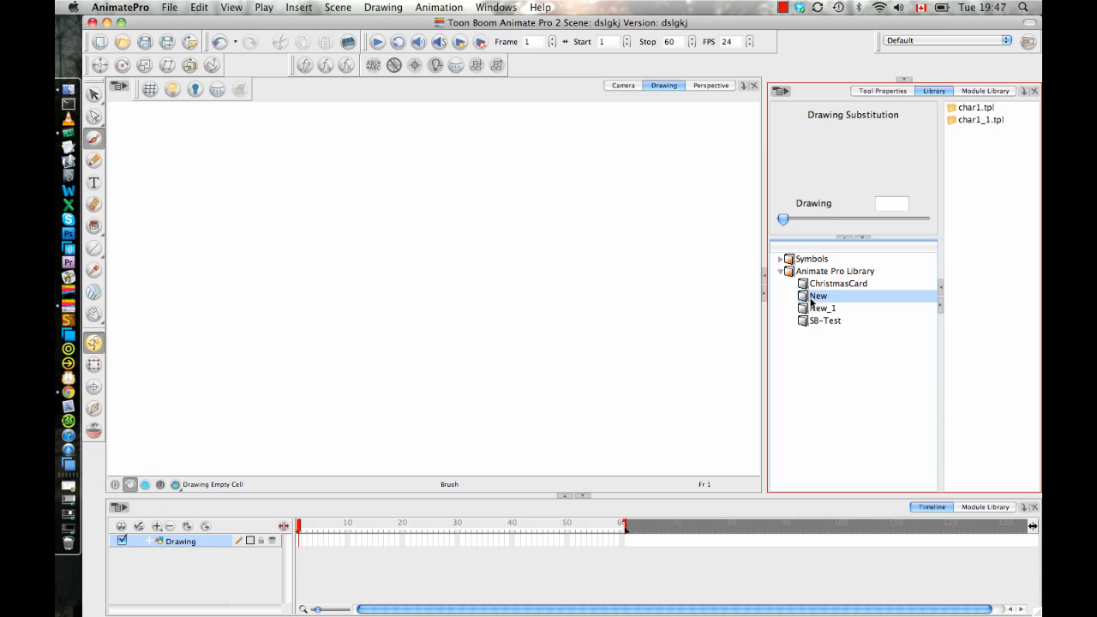
left_click(821, 308)
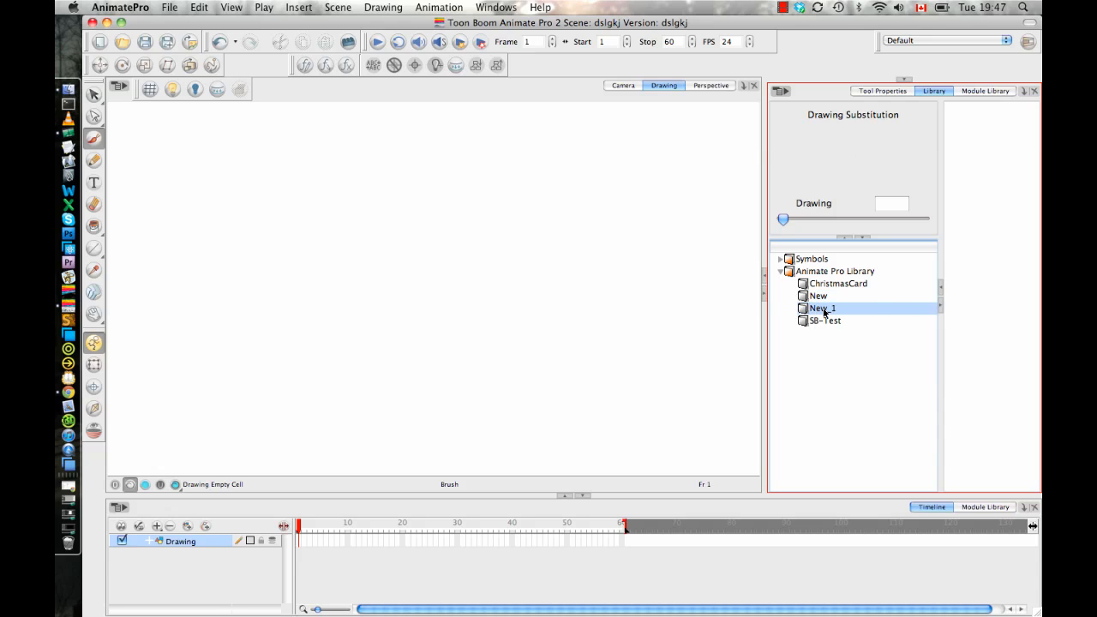
Rename the New_1 folder to 'IllustratorTest' and select it
double_click(821, 308)
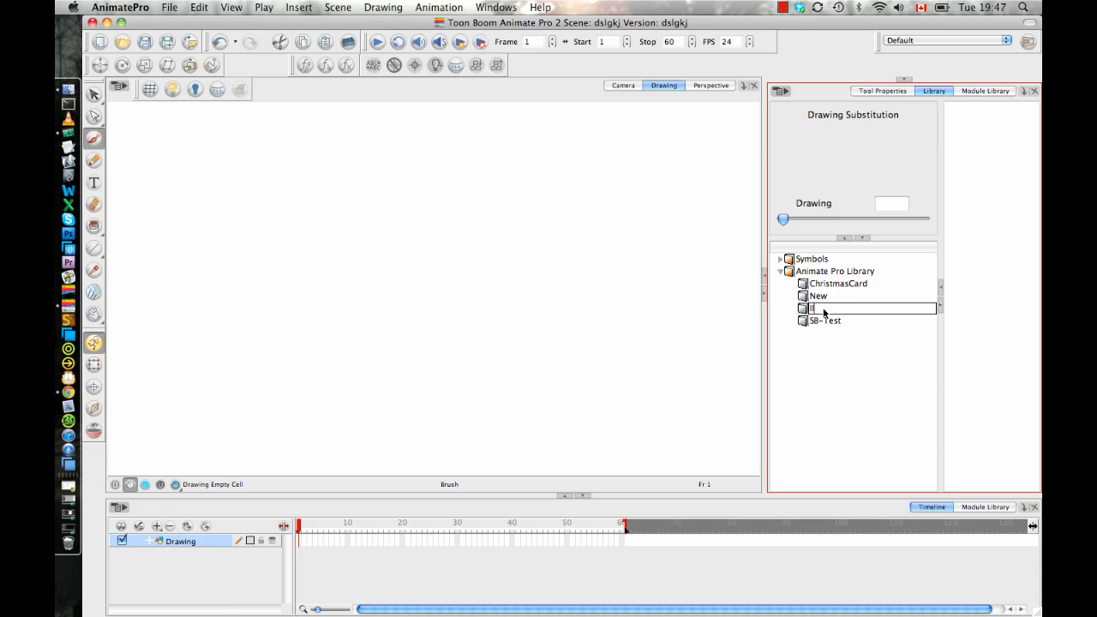
type("IllustratorTest")
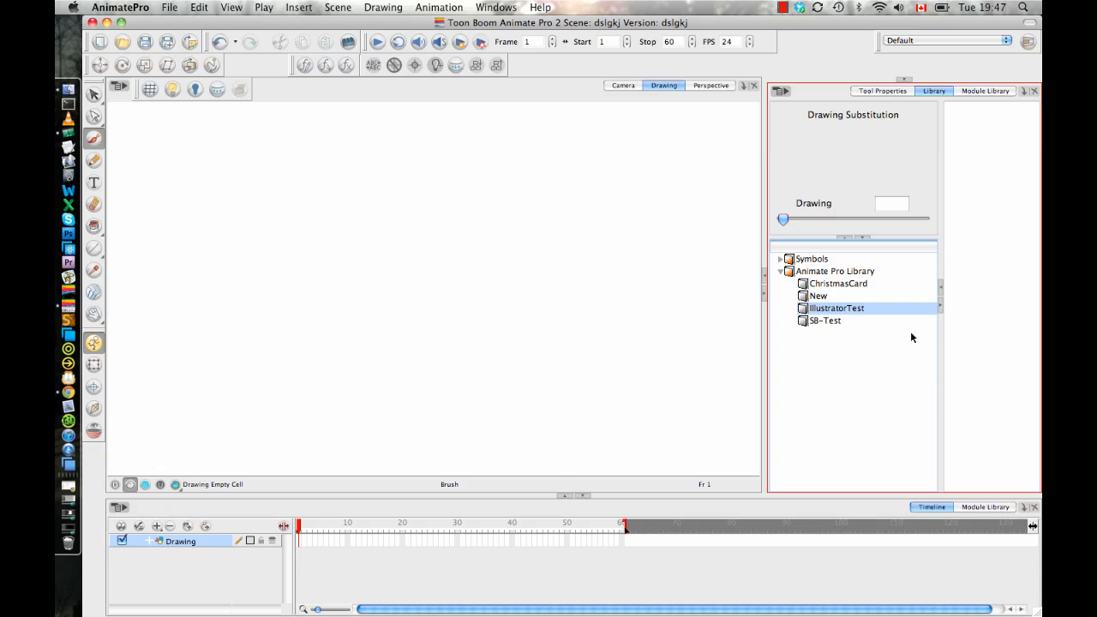
mouse_move(831, 309)
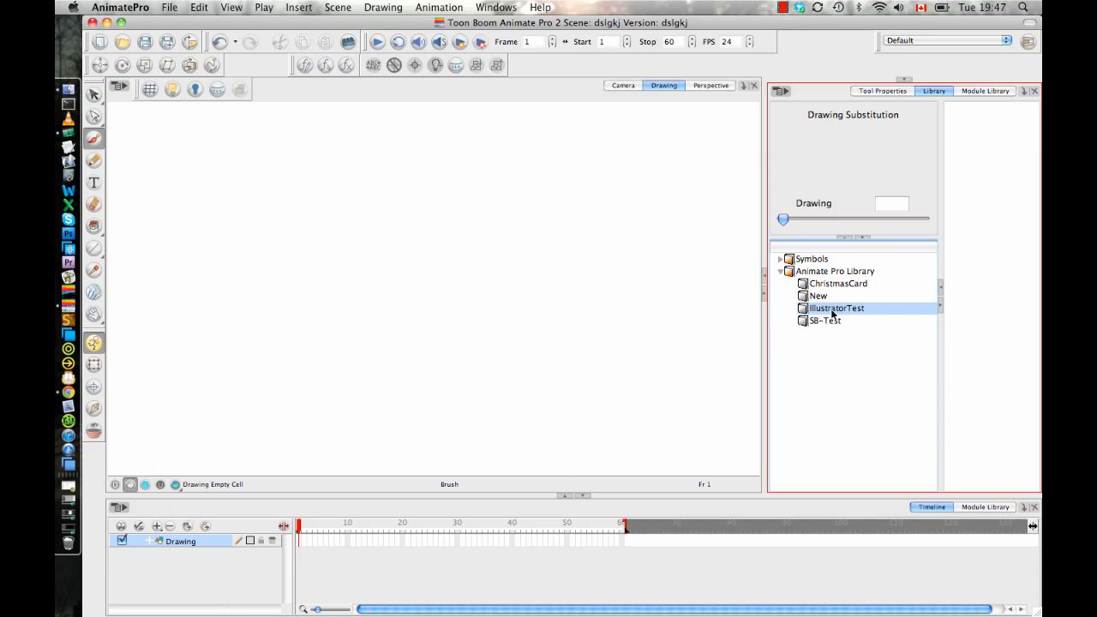
mouse_move(865, 315)
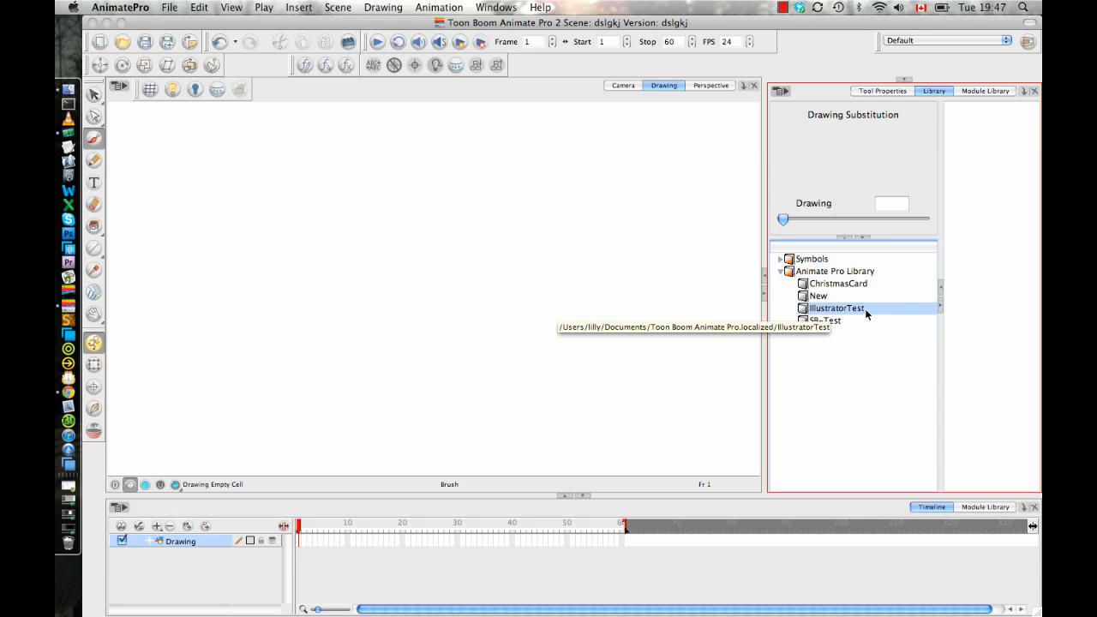
left_click(836, 307)
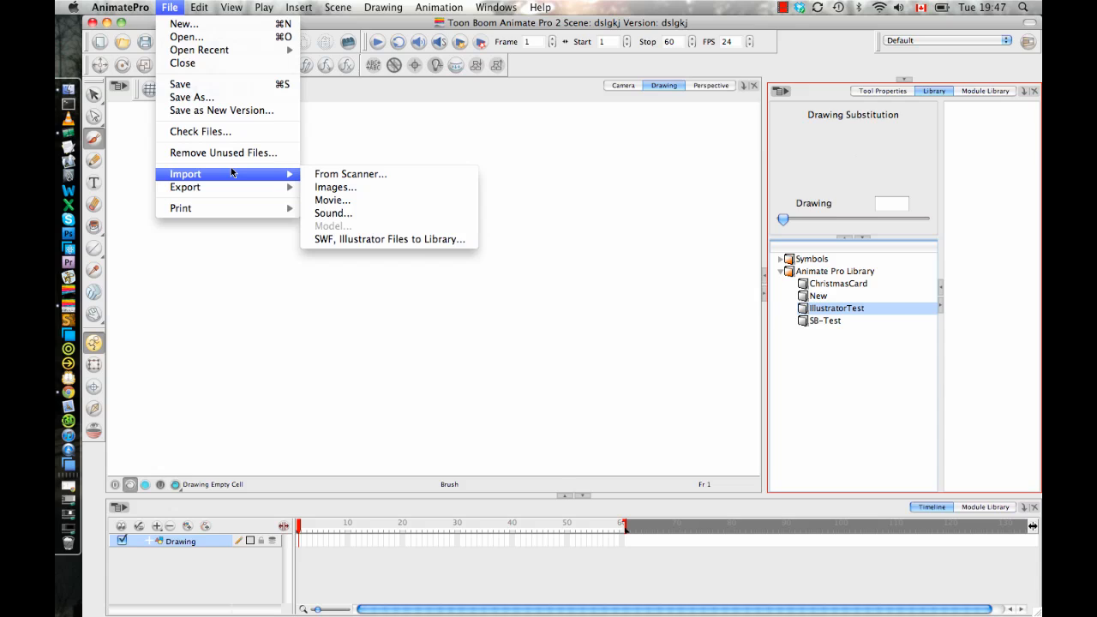
mouse_move(389, 239)
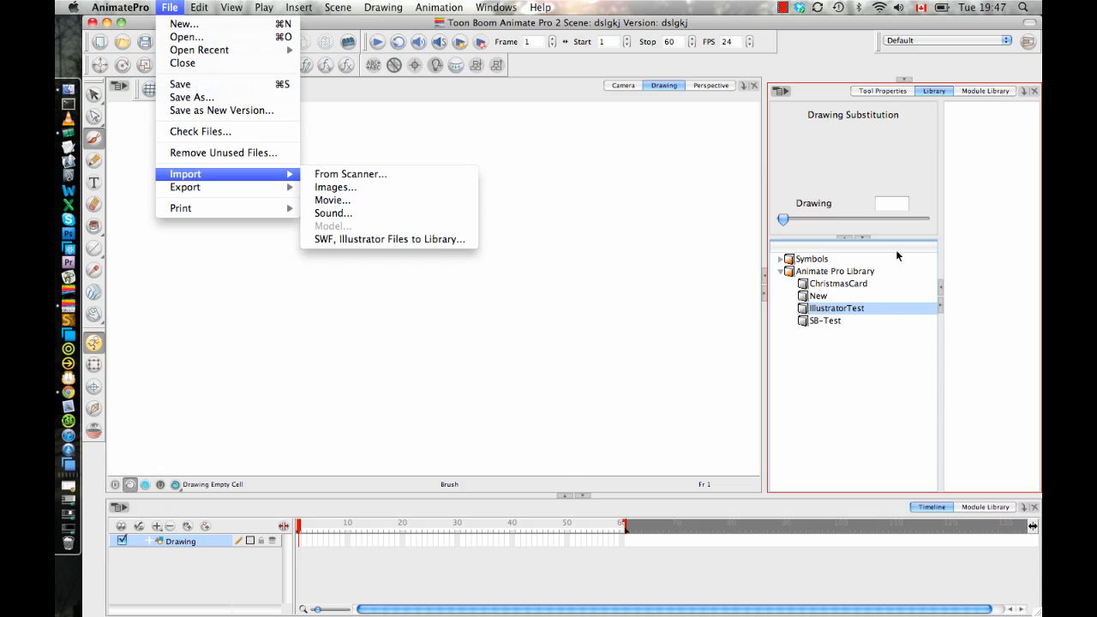
Bring up the IllustratorTest folder's context menu
right_click(835, 307)
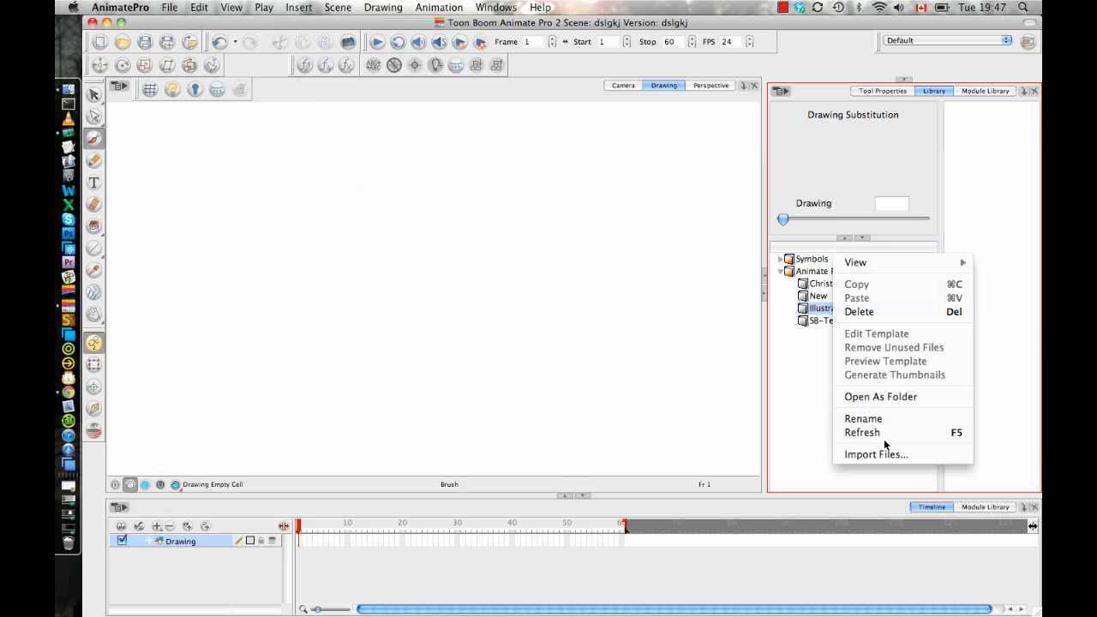
Import lady_bug_pencil.ai from Pictures > illustrator files into IllustratorTest
left_click(875, 454)
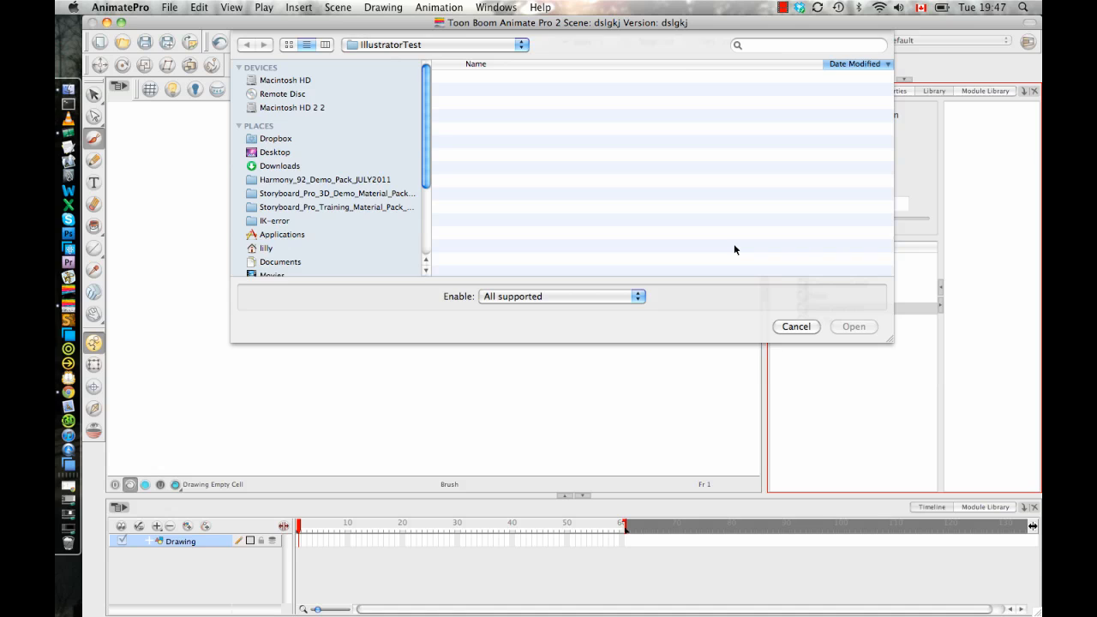
mouse_move(400, 121)
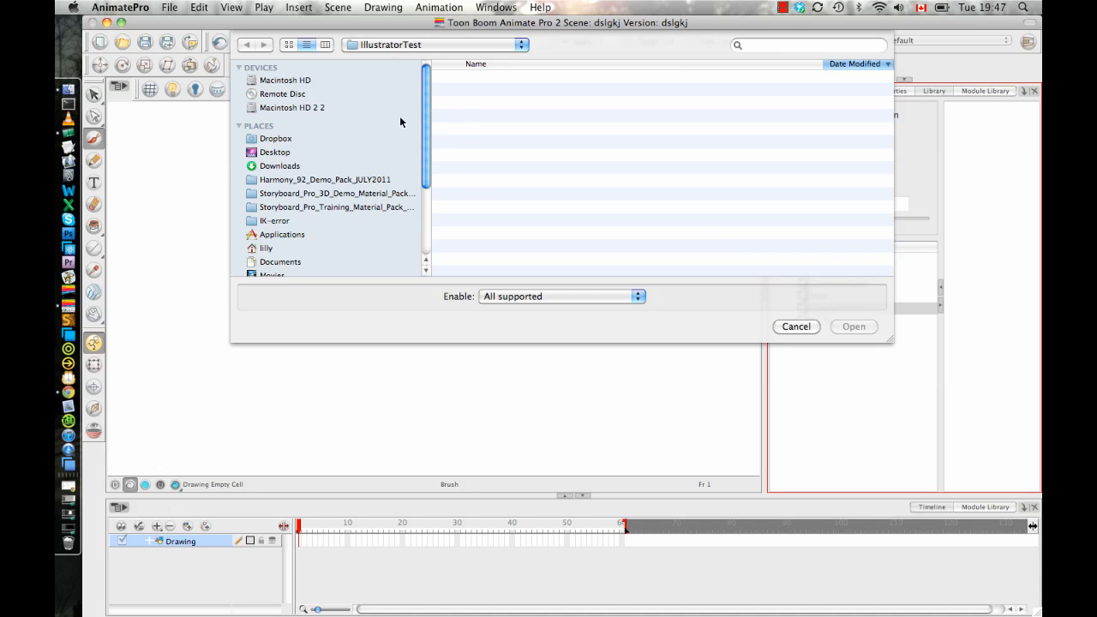
scroll("down", 3)
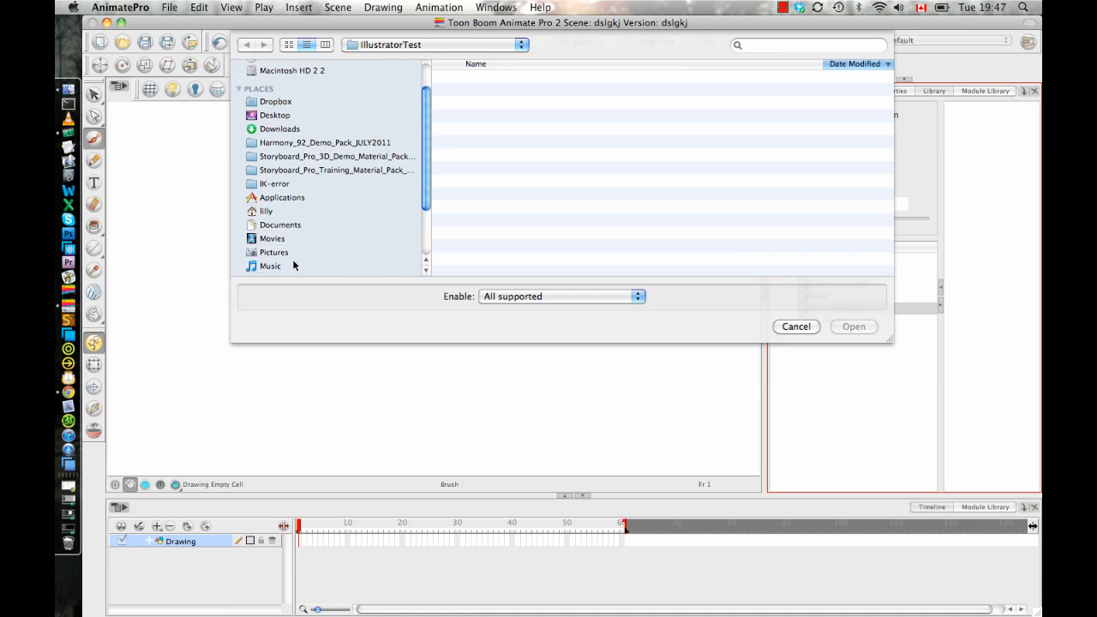
left_click(274, 252)
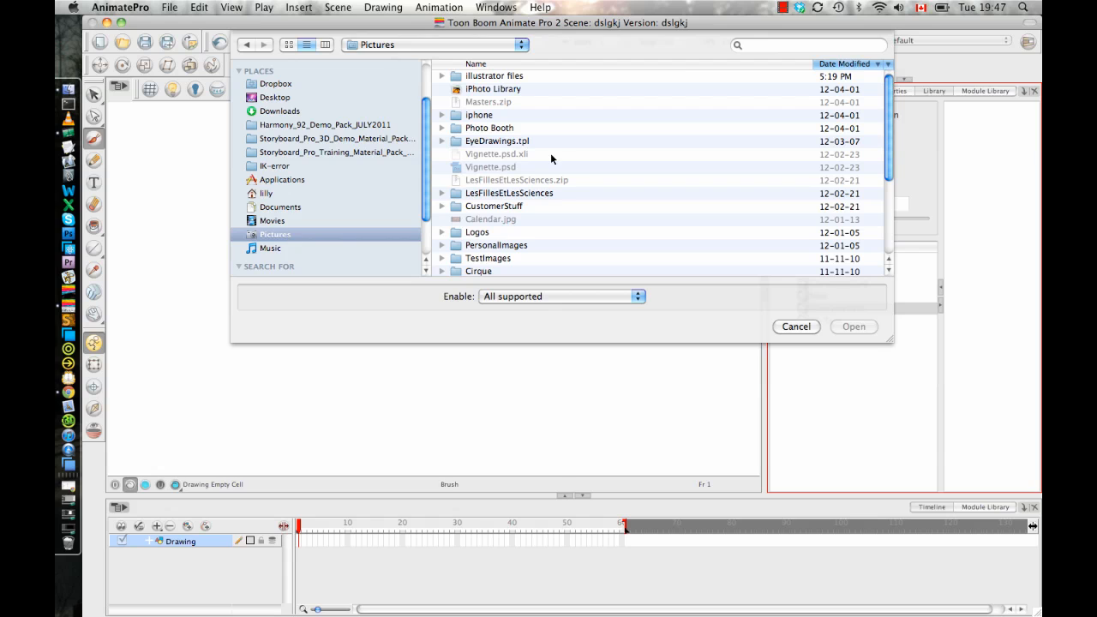
double_click(494, 75)
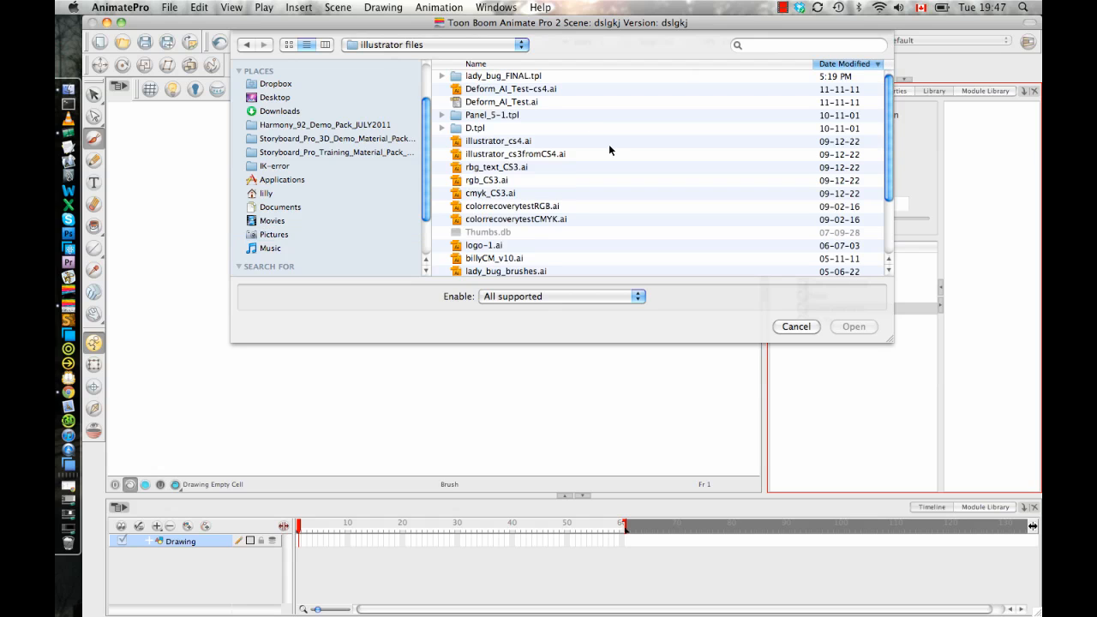
scroll("down", 3)
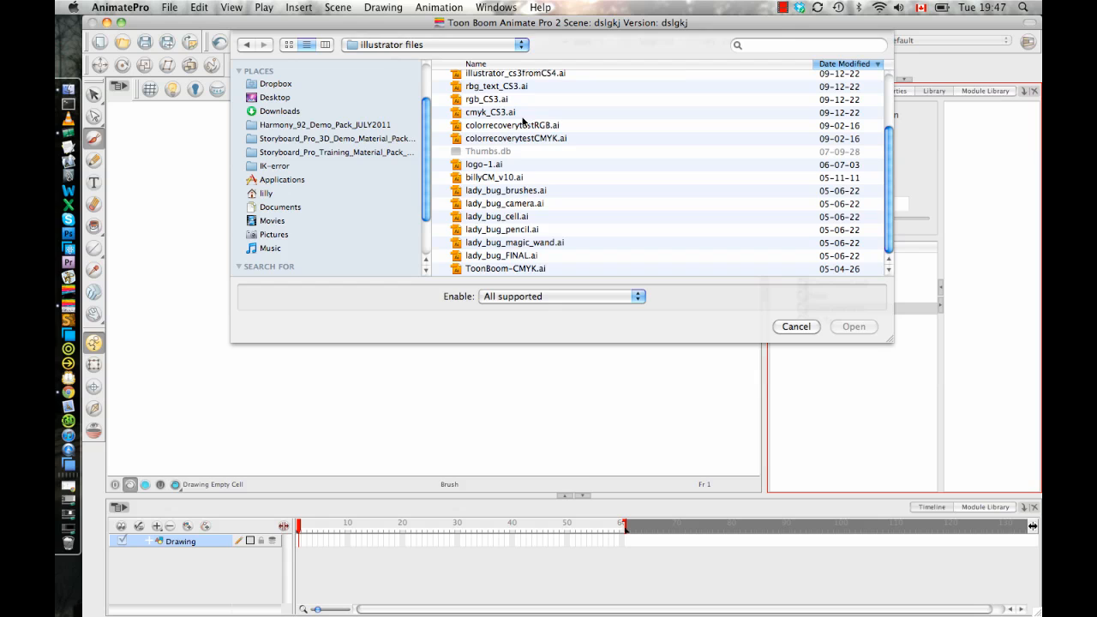
left_click(501, 229)
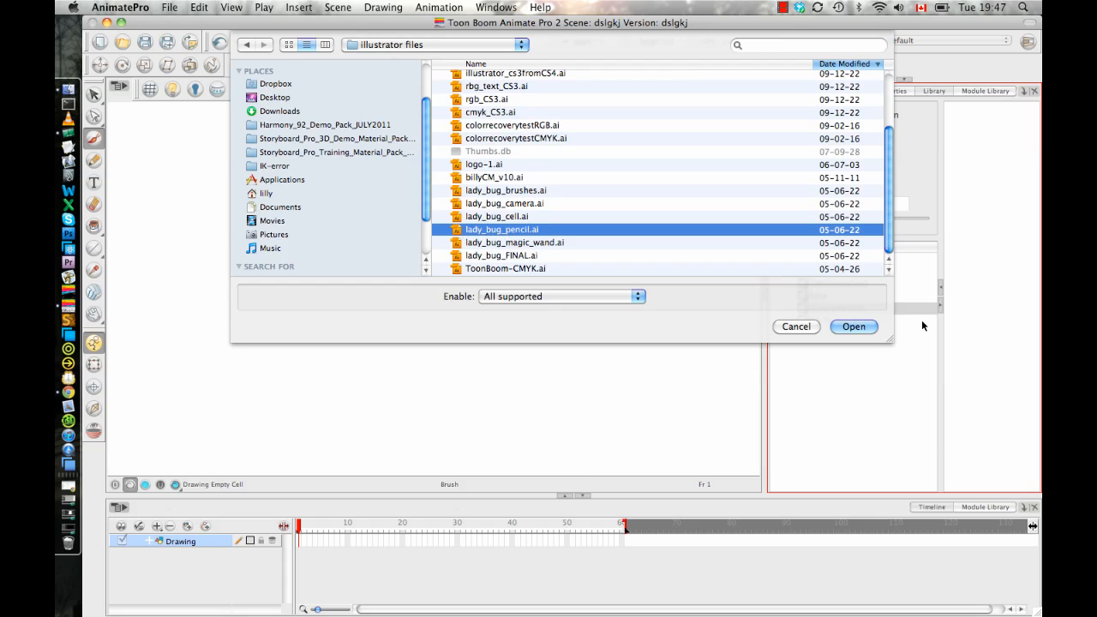
left_click(853, 326)
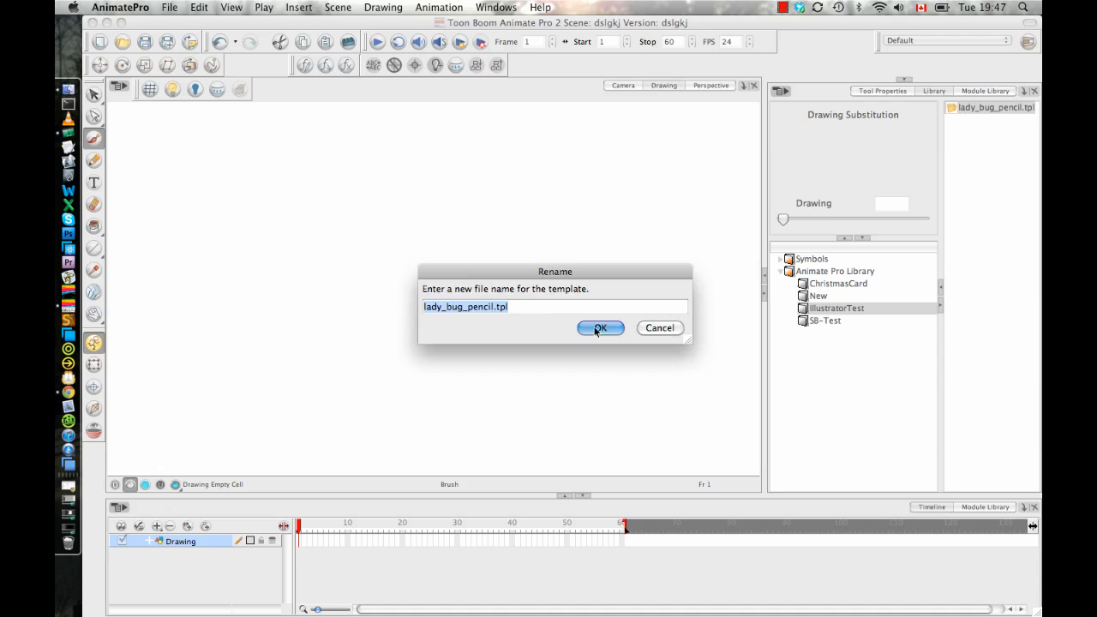
Add the lady_bug_pencil template to the scene and recover its palette colours for the session
left_click(600, 328)
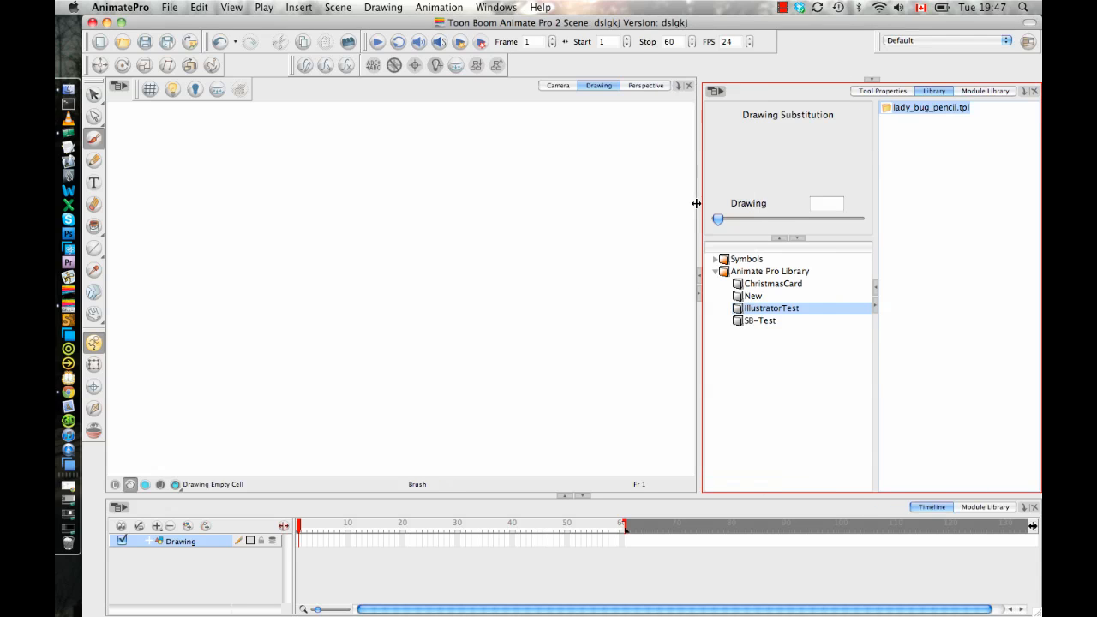
left_click(557, 85)
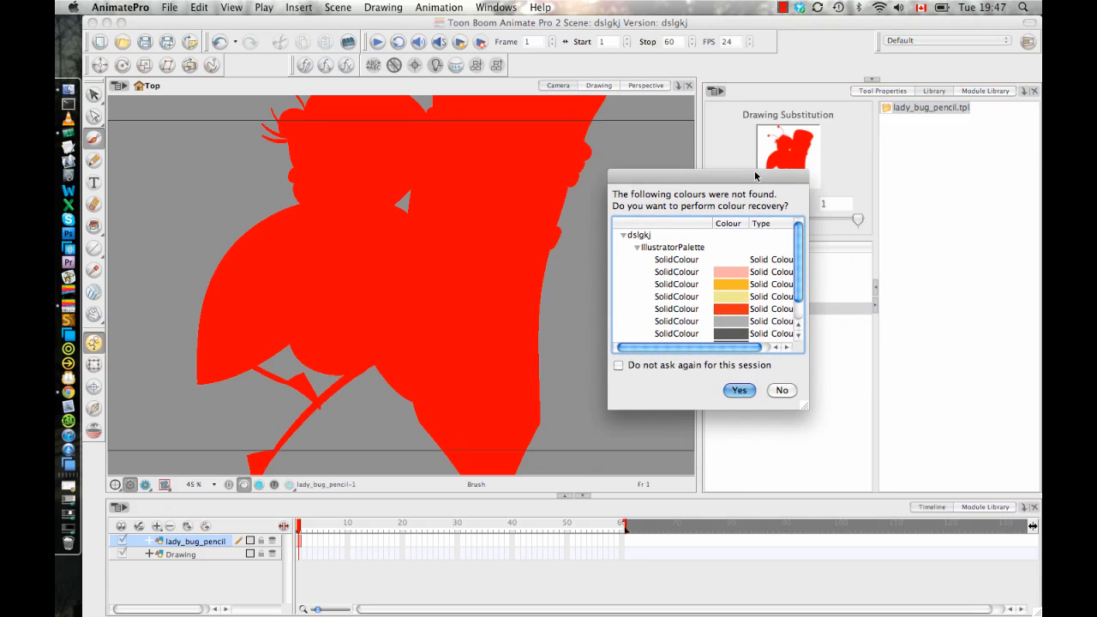
left_click(618, 364)
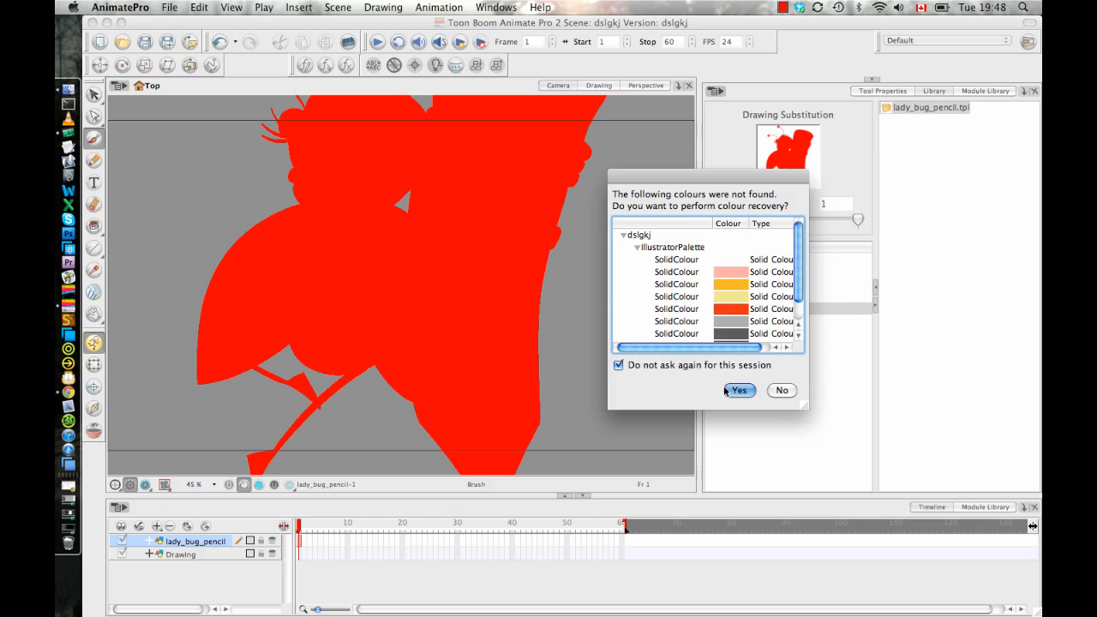
left_click(737, 389)
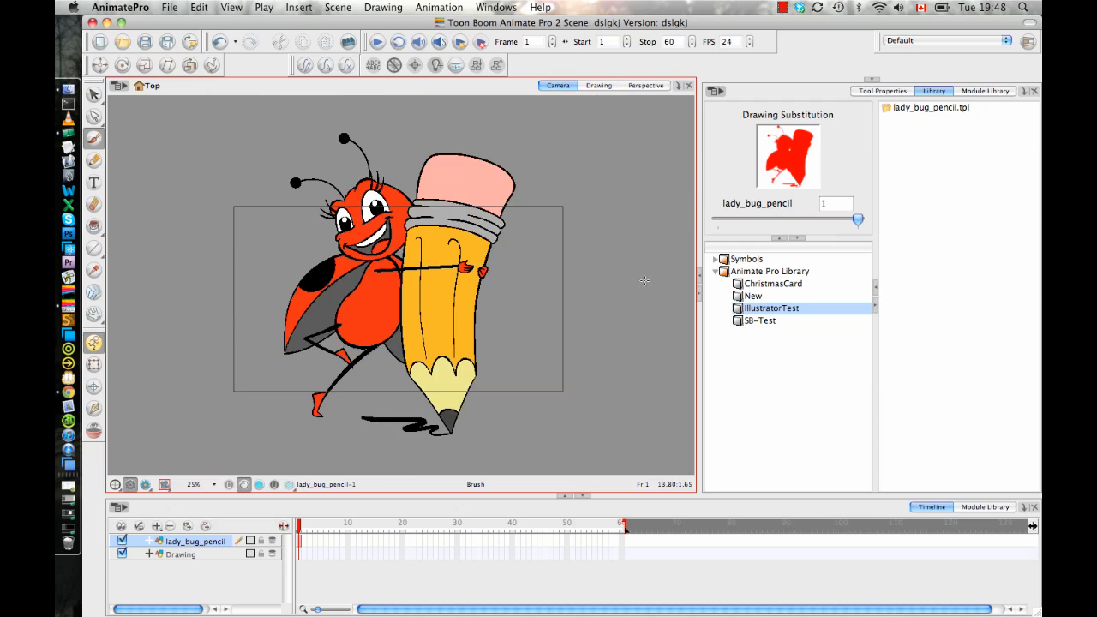
mouse_move(511, 316)
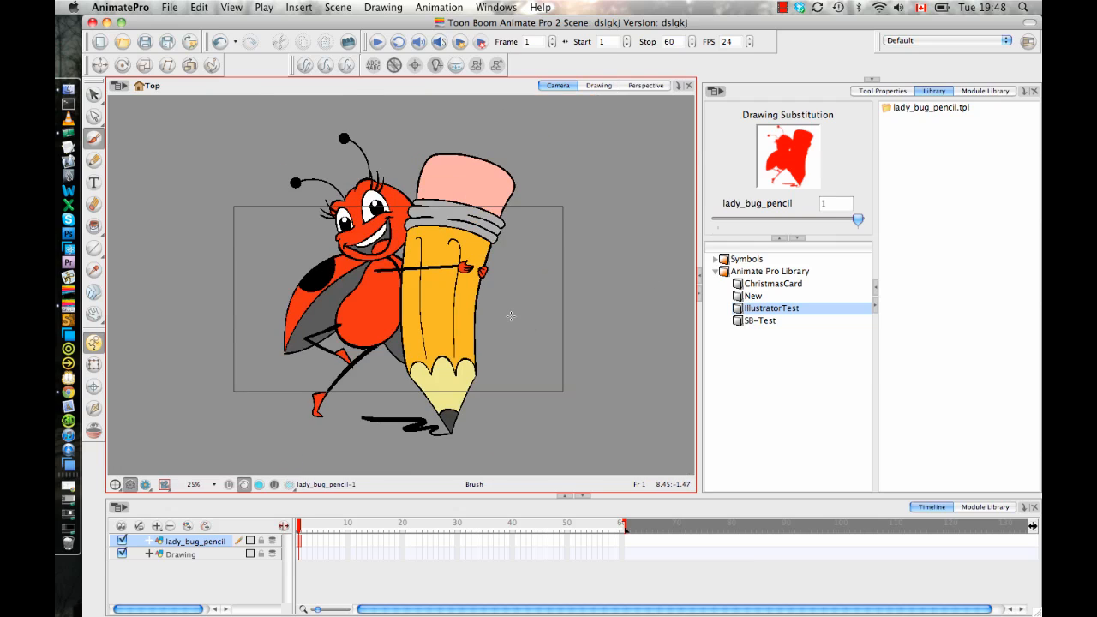
mouse_move(645, 332)
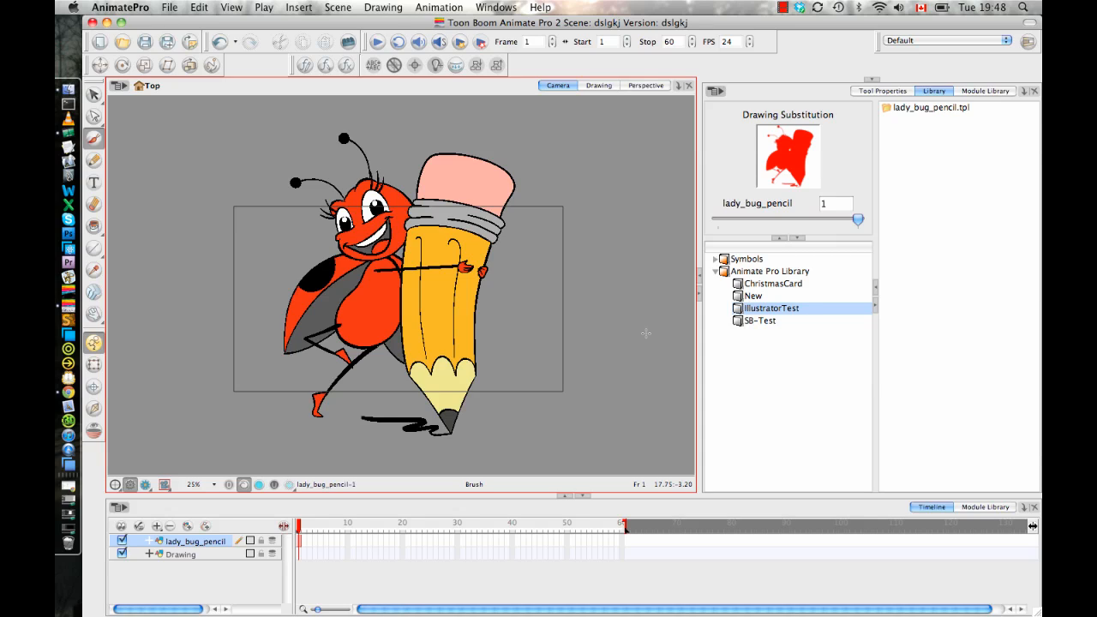
mouse_move(276, 538)
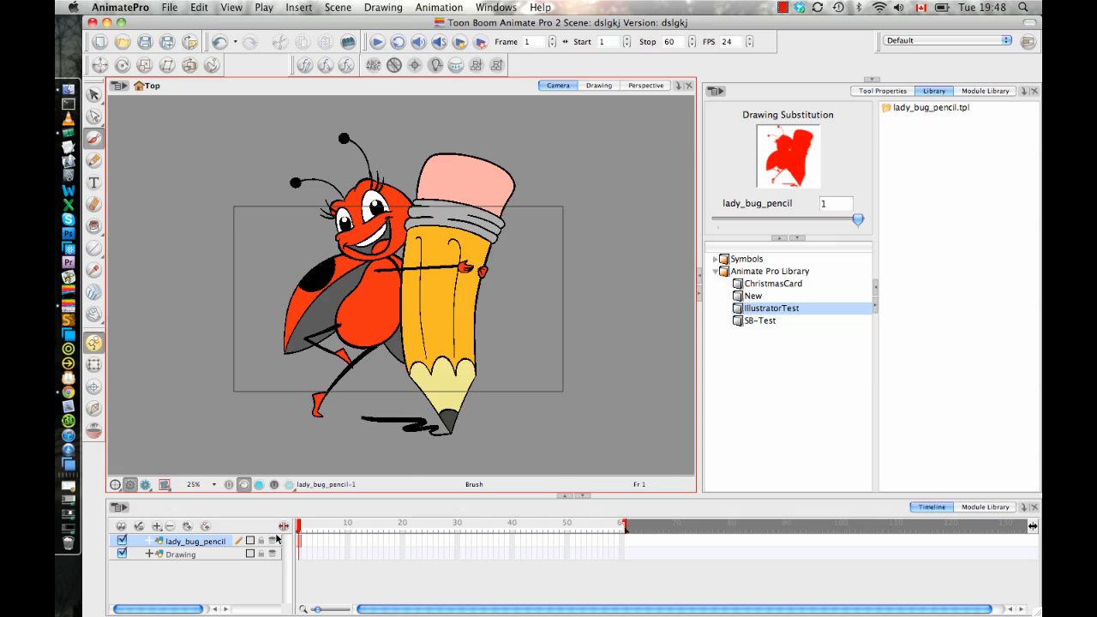
Change the Illustrator palette's orange-red swatch to a brighter red
left_click(122, 541)
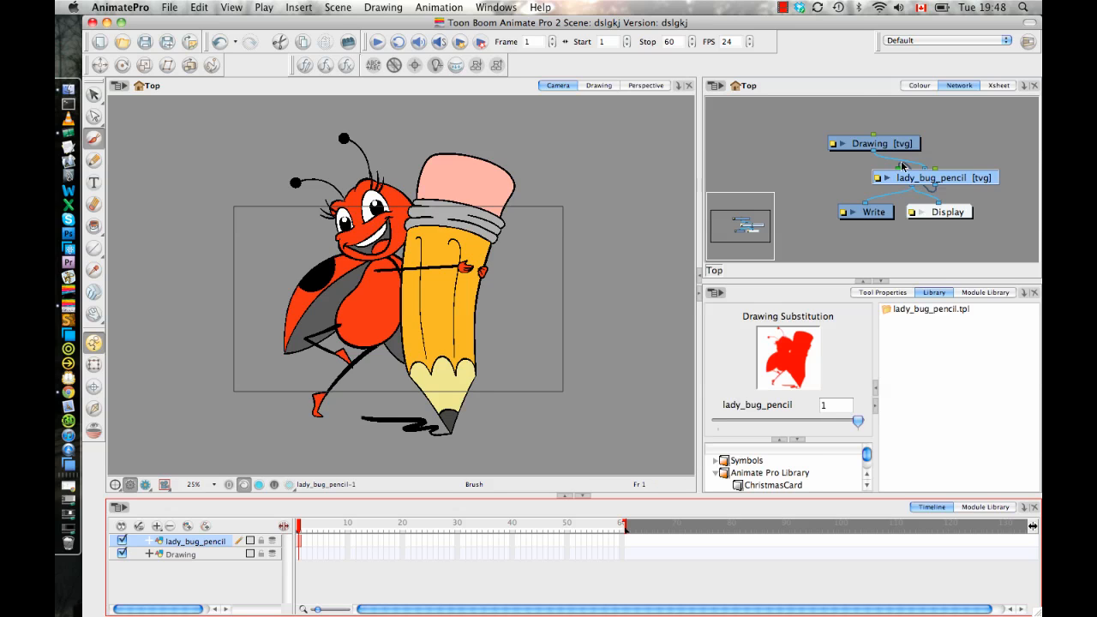
left_click(919, 85)
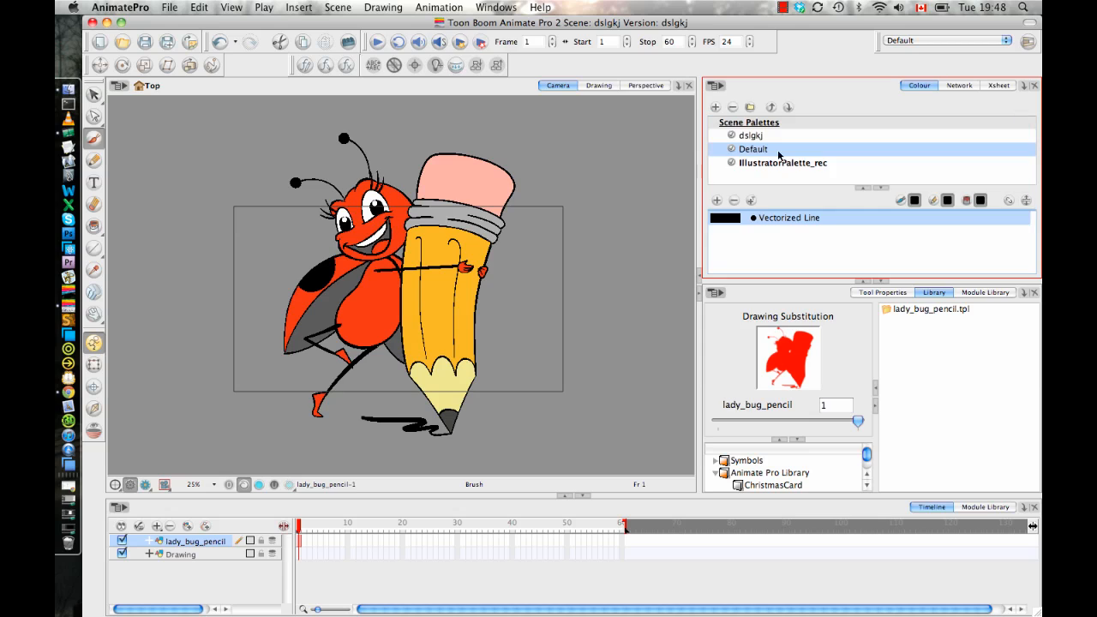
left_click(782, 163)
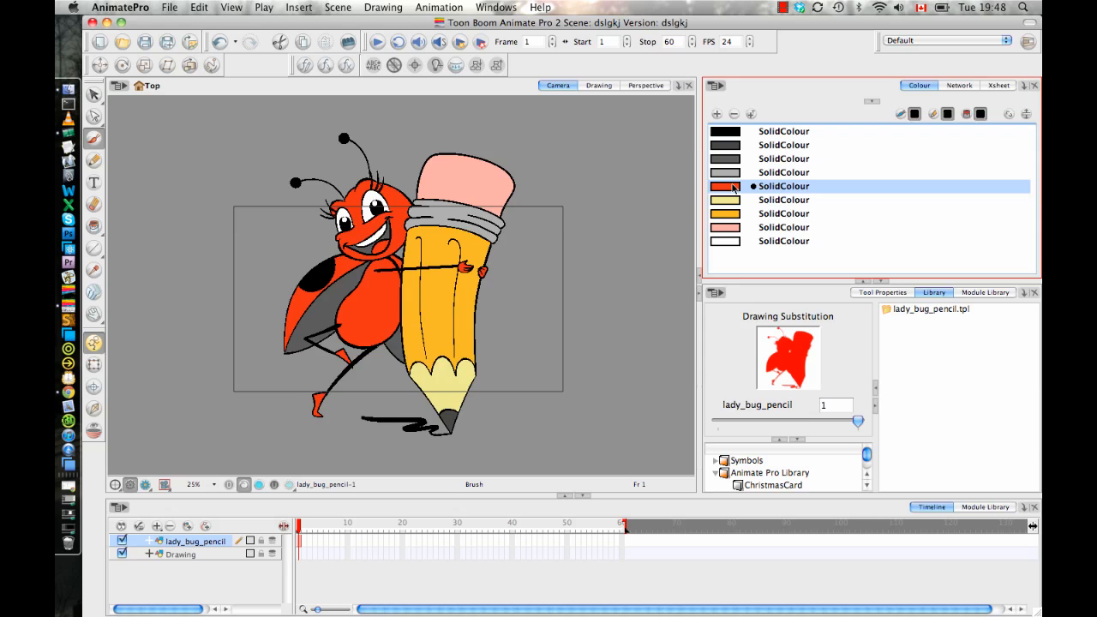
double_click(726, 186)
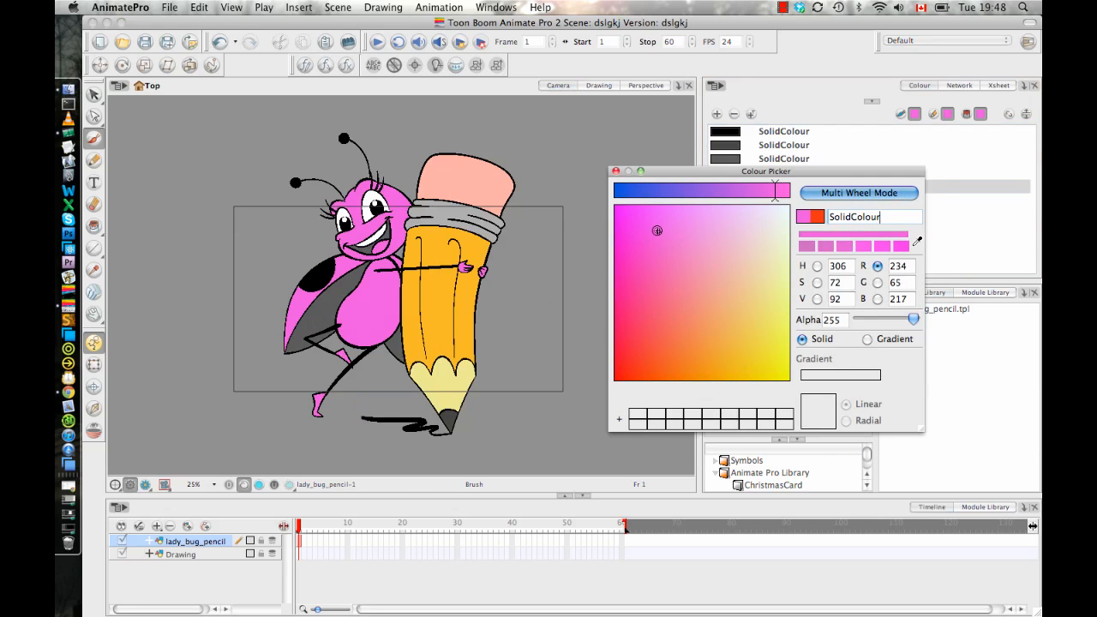
left_click(611, 364)
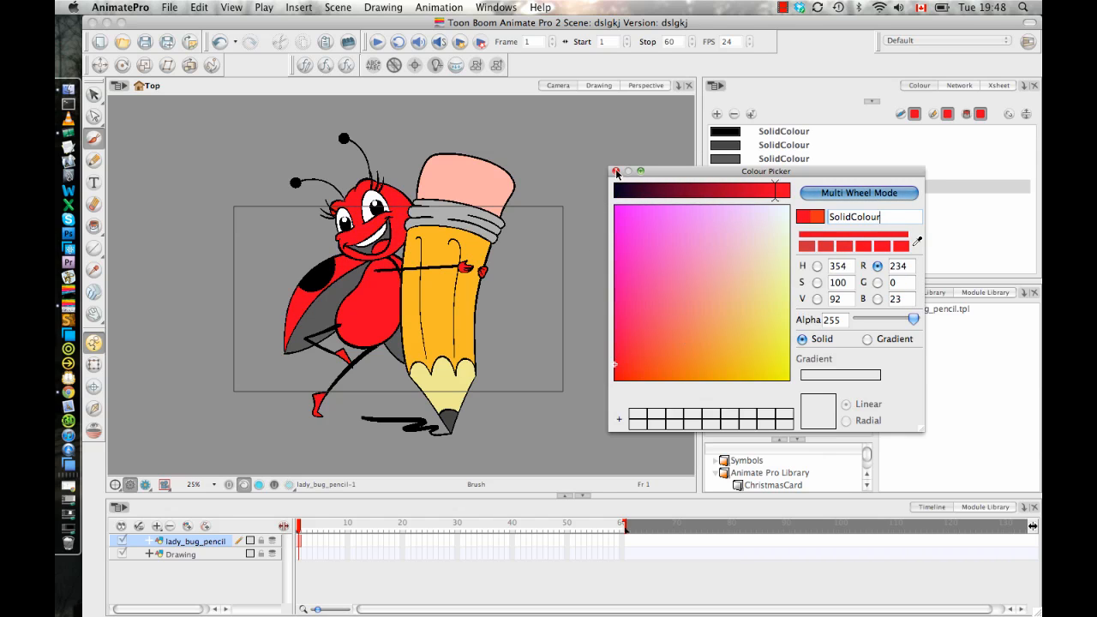
left_click(616, 171)
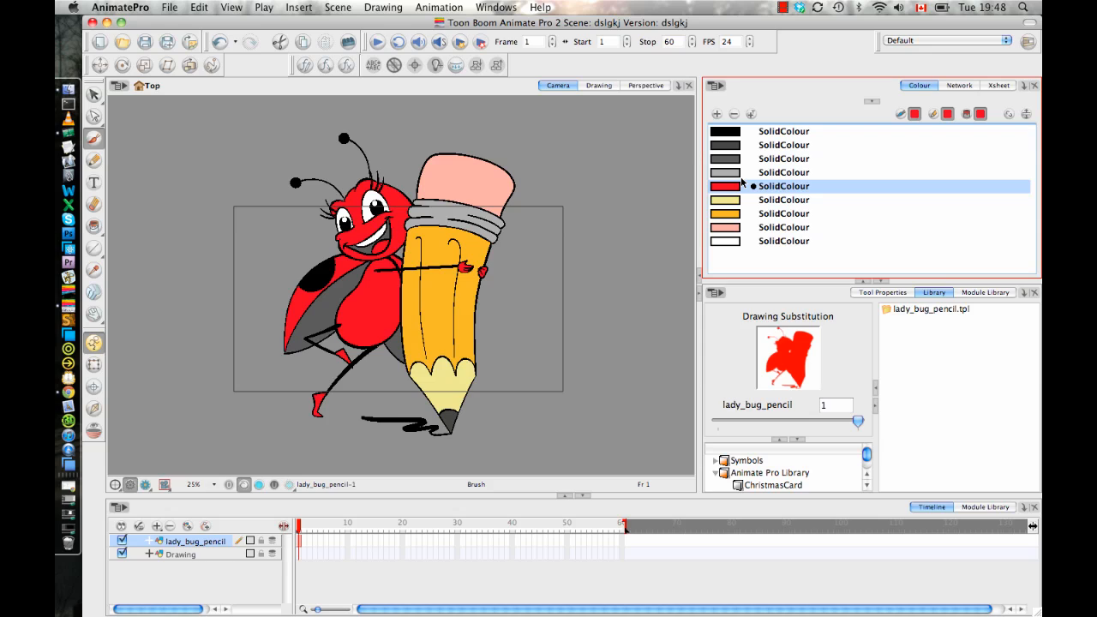
mouse_move(280, 292)
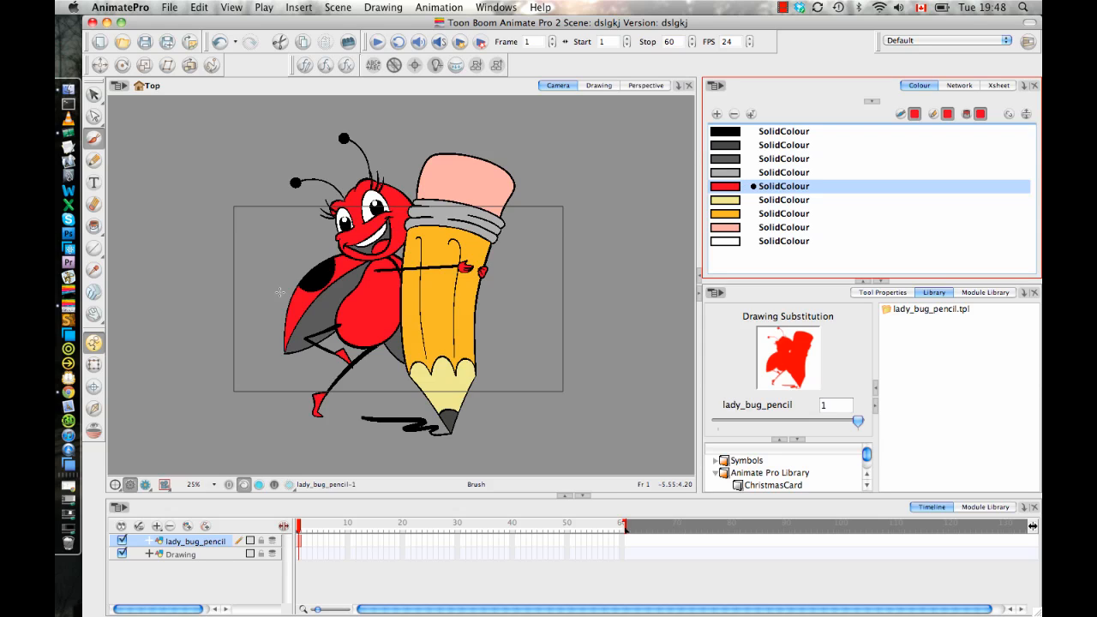
mouse_move(69, 392)
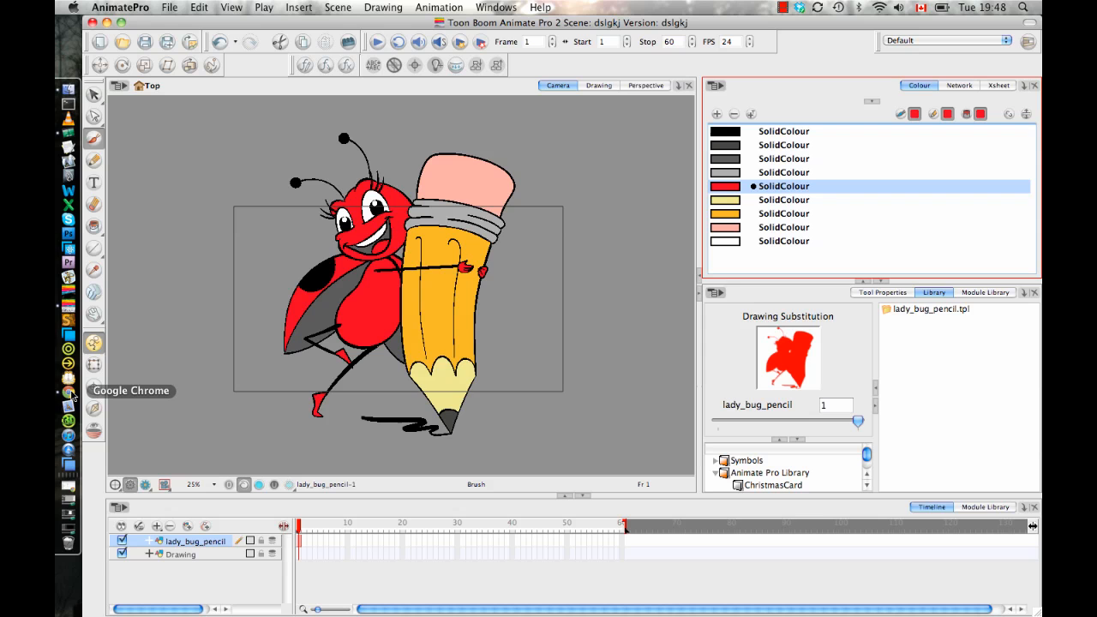
In a new Chrome tab, go to the Toon Boom forums' Scripts board
left_click(68, 392)
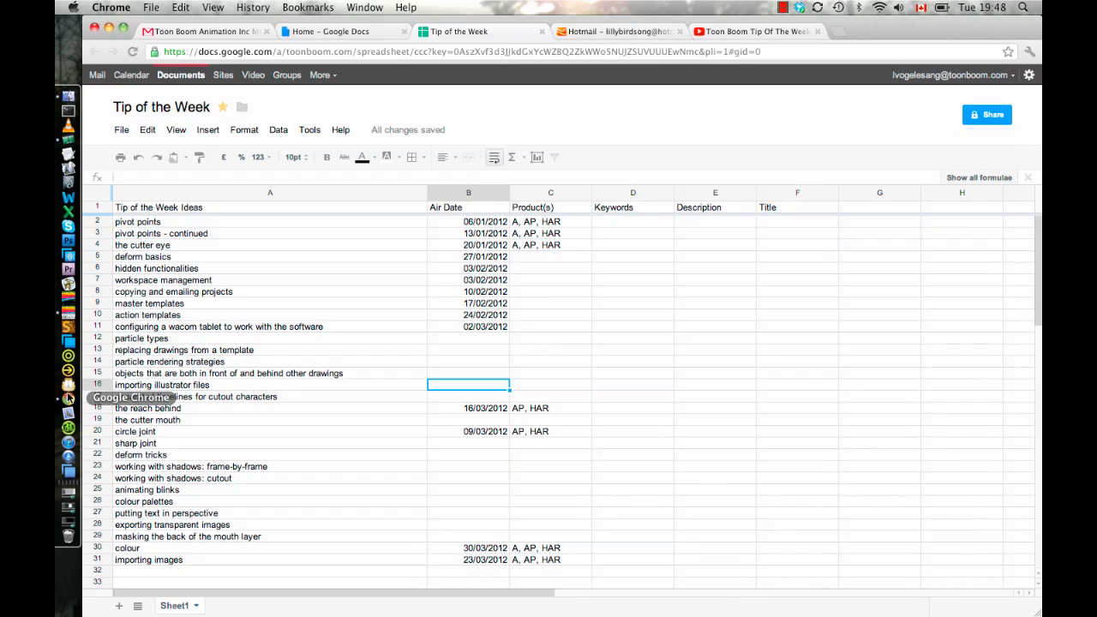
left_click(895, 32)
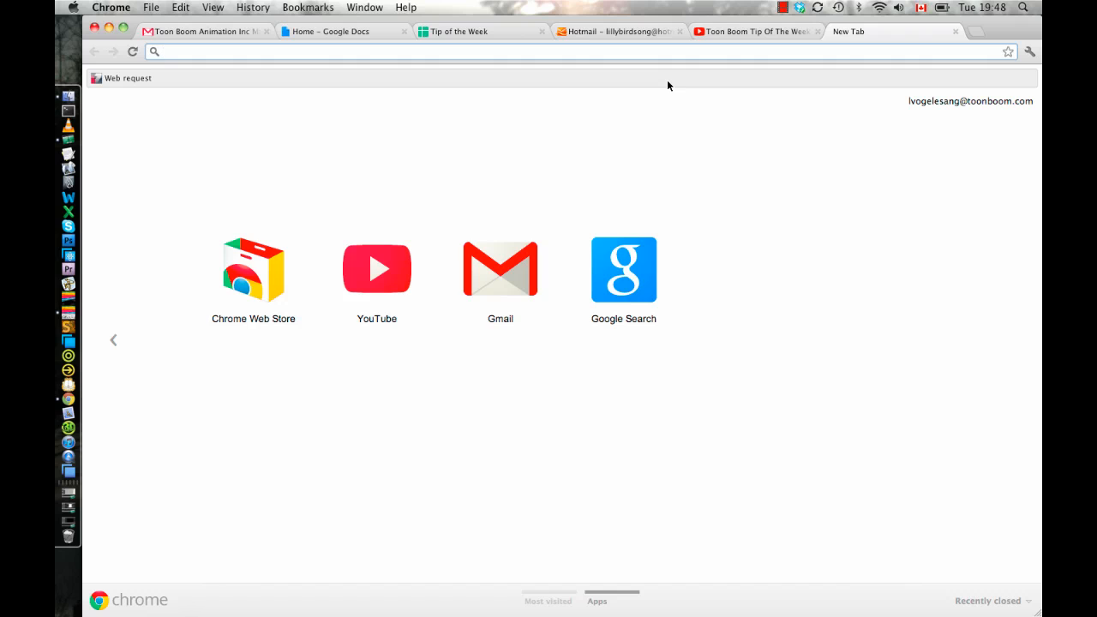
type("forums/animate/index.php?board=22")
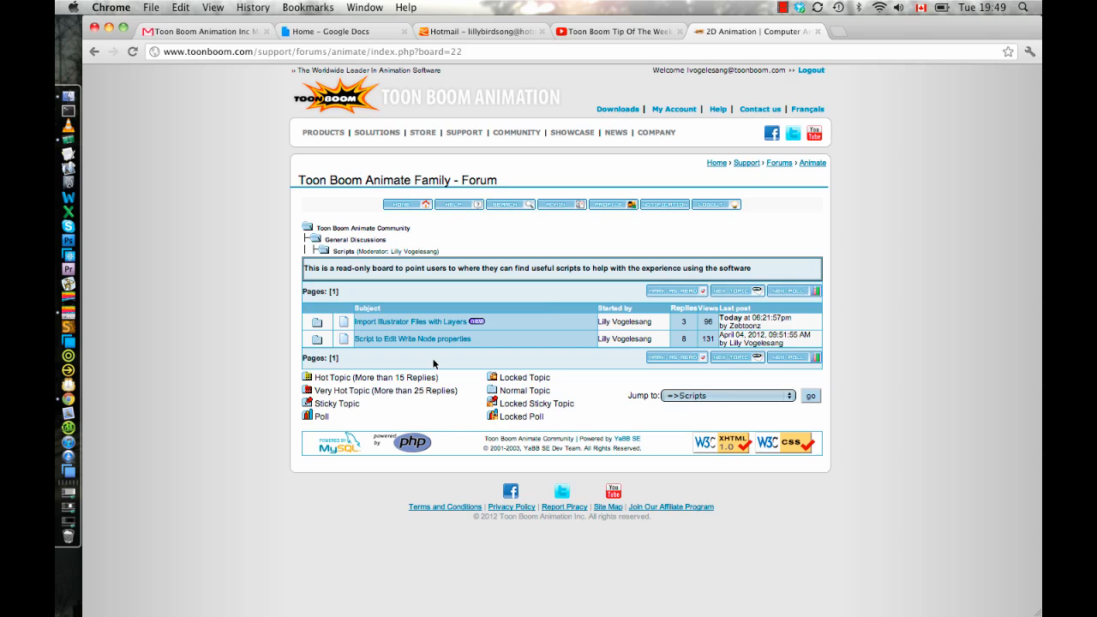
Open the Import Illustrator Files with Layers thread and scroll to the script code
left_click(415, 321)
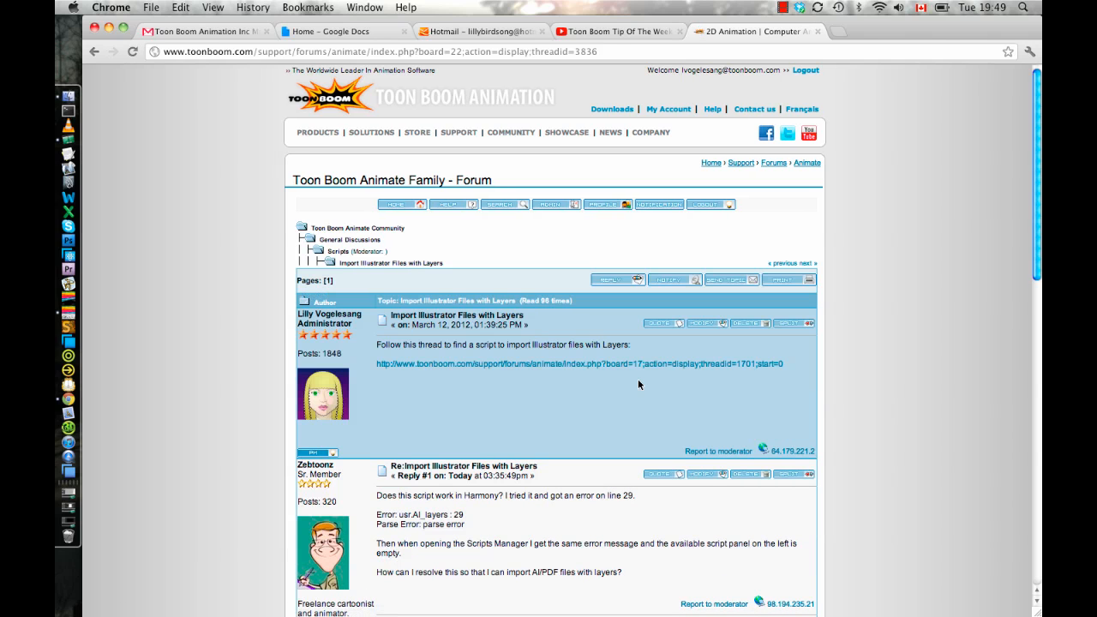
left_click(583, 364)
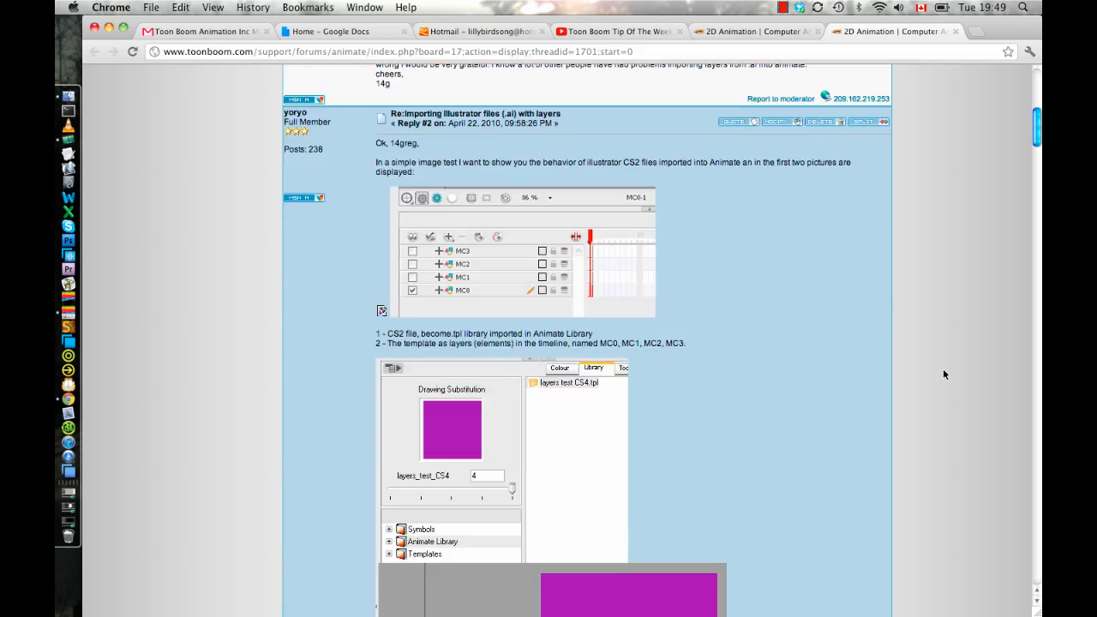
scroll("down", 3)
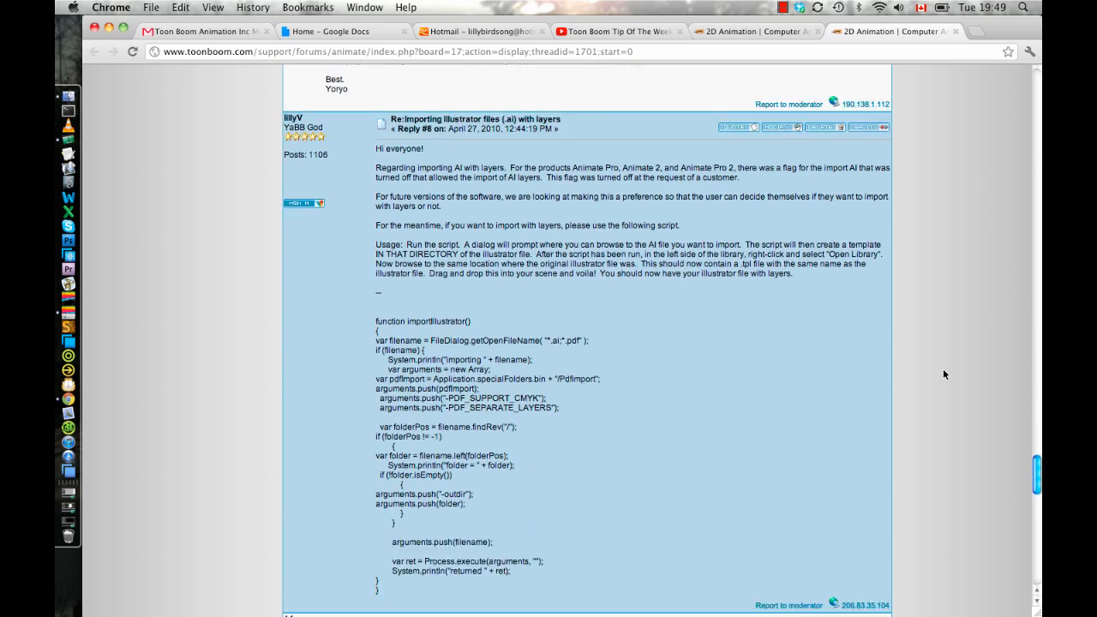
scroll("down", 3)
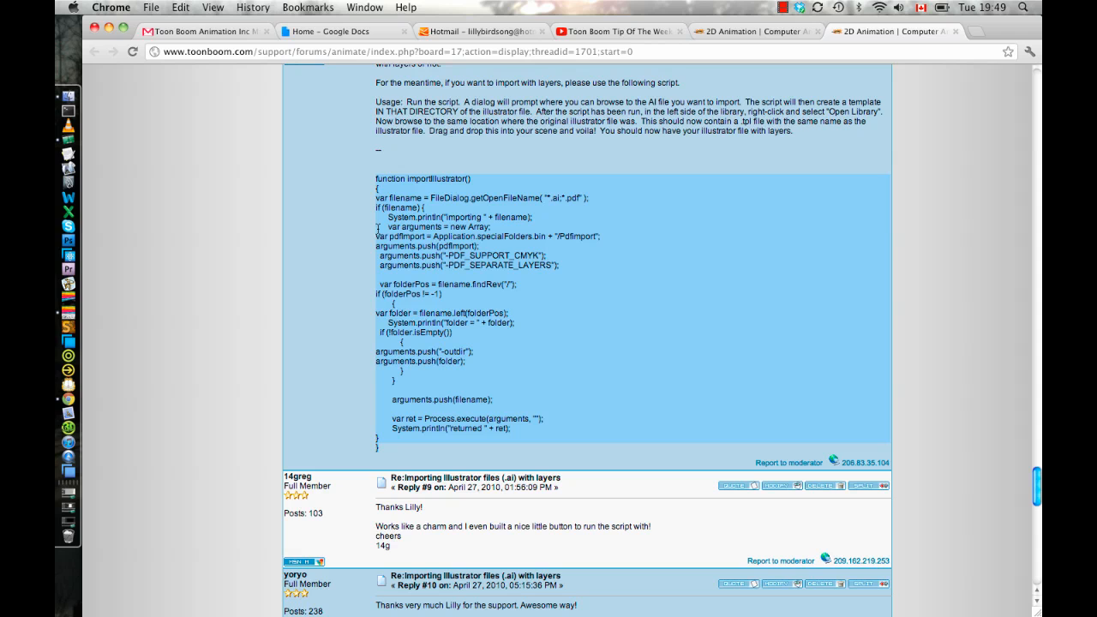
mouse_move(112, 293)
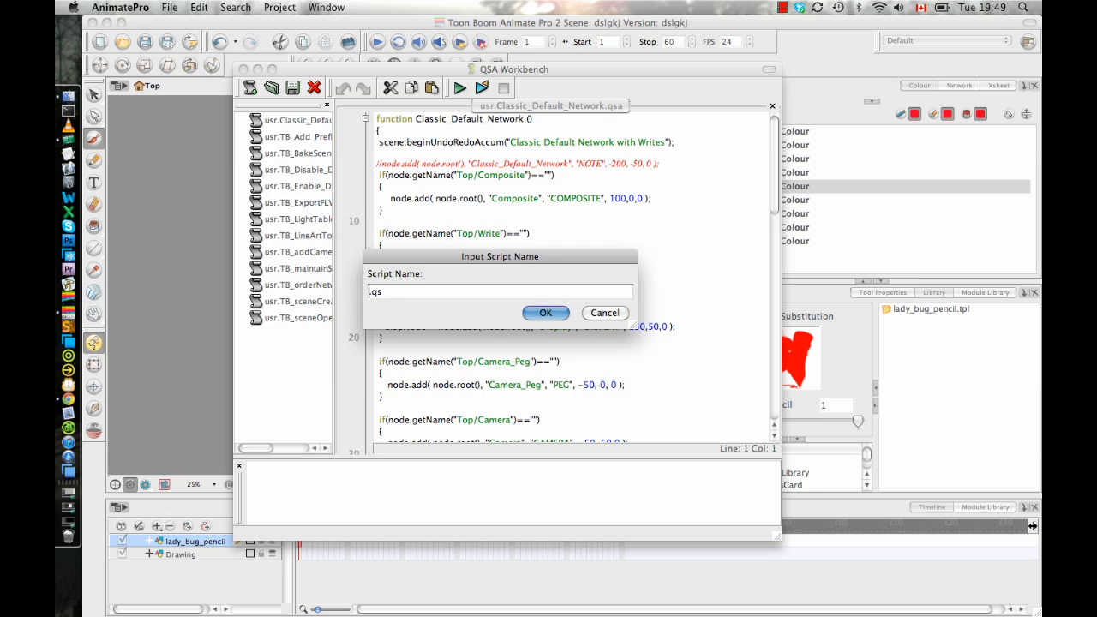
Create the ImportIllustrator script and open it for editing
type("ImportIllust")
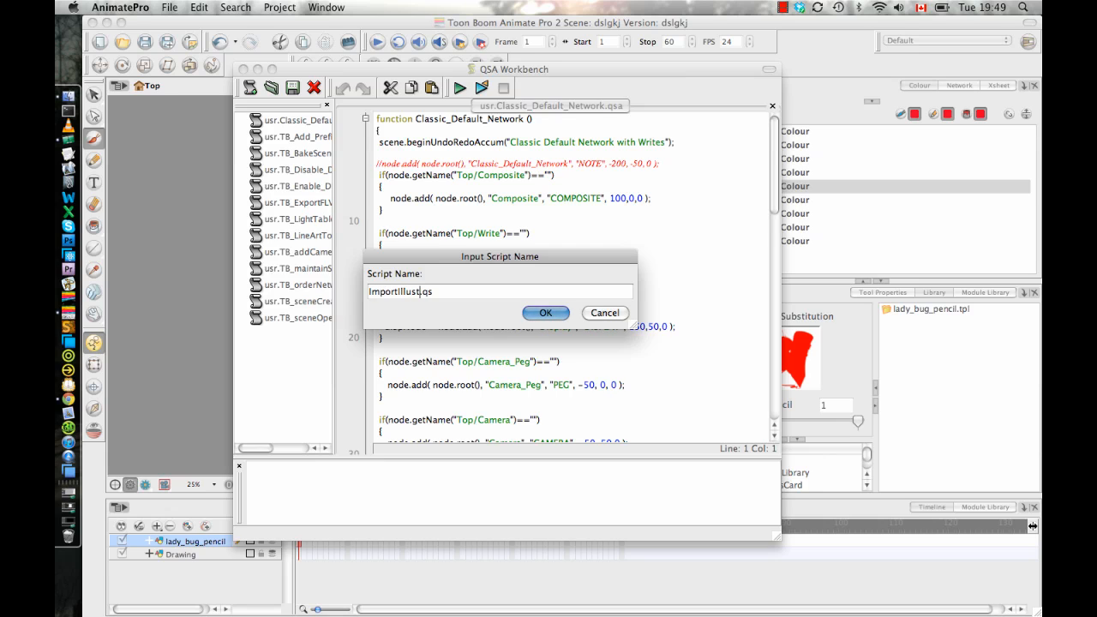
left_click(544, 312)
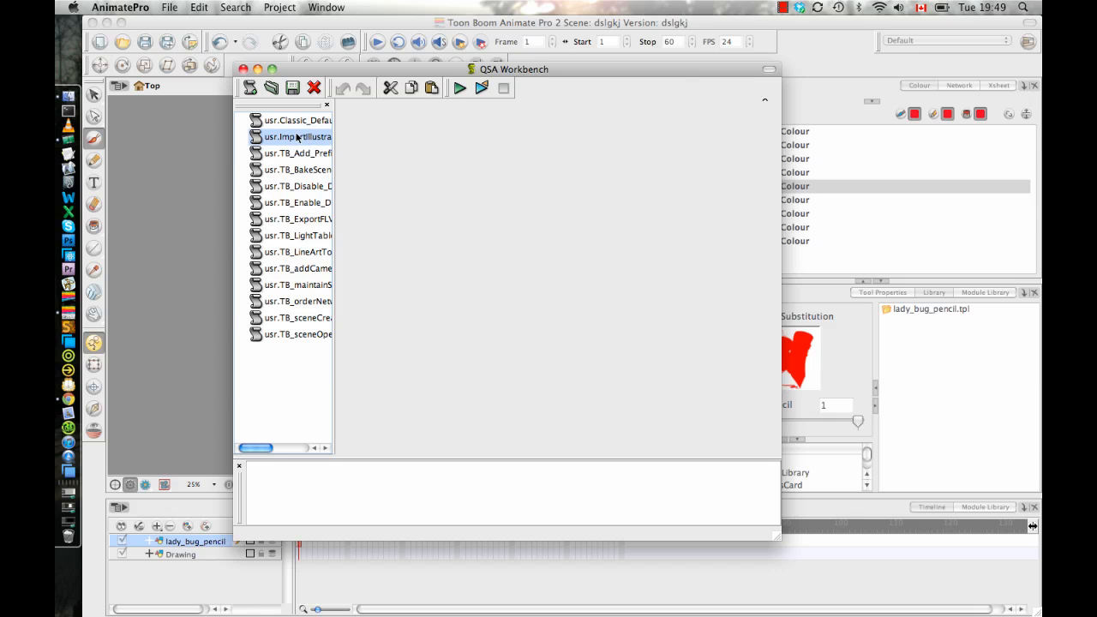
double_click(297, 136)
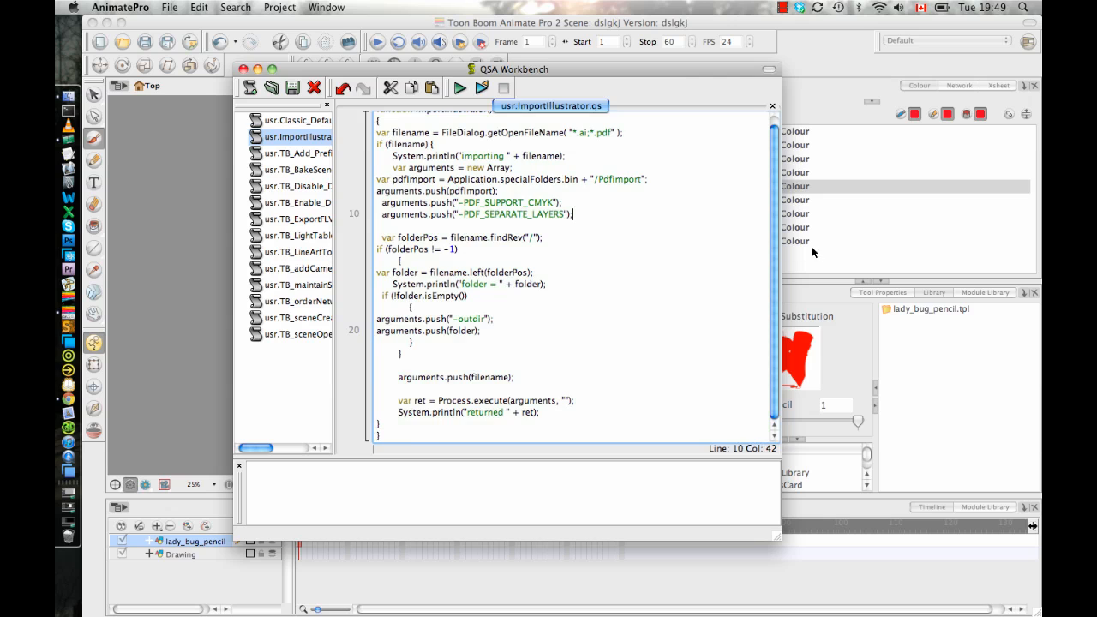
scroll("up", 3)
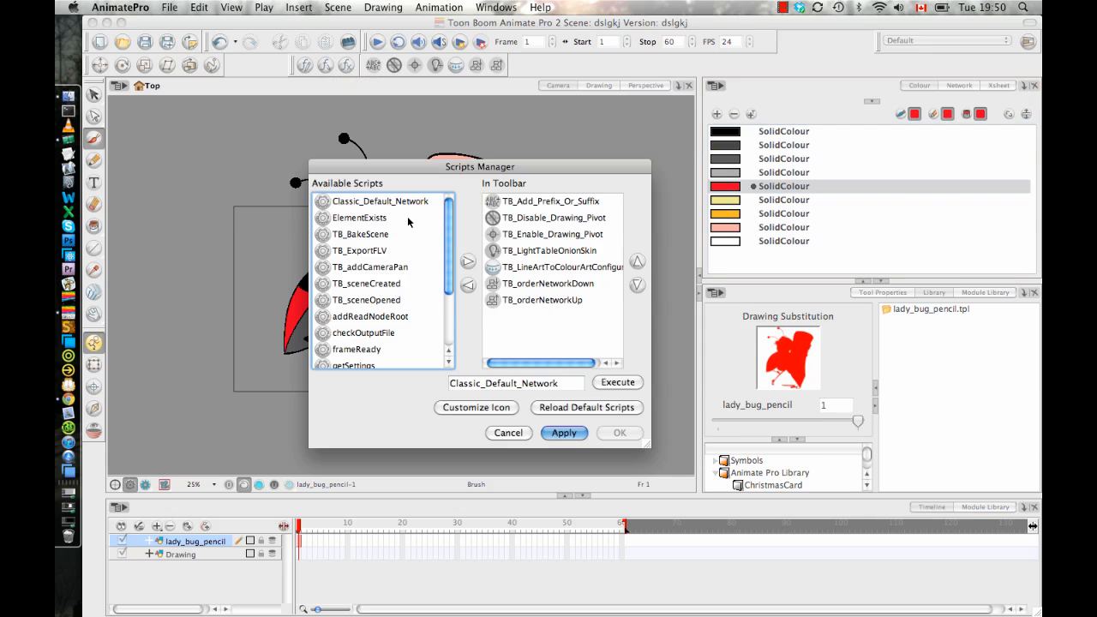
Scroll down through the Available Scripts list in the Scripts Manager
scroll("down", 3)
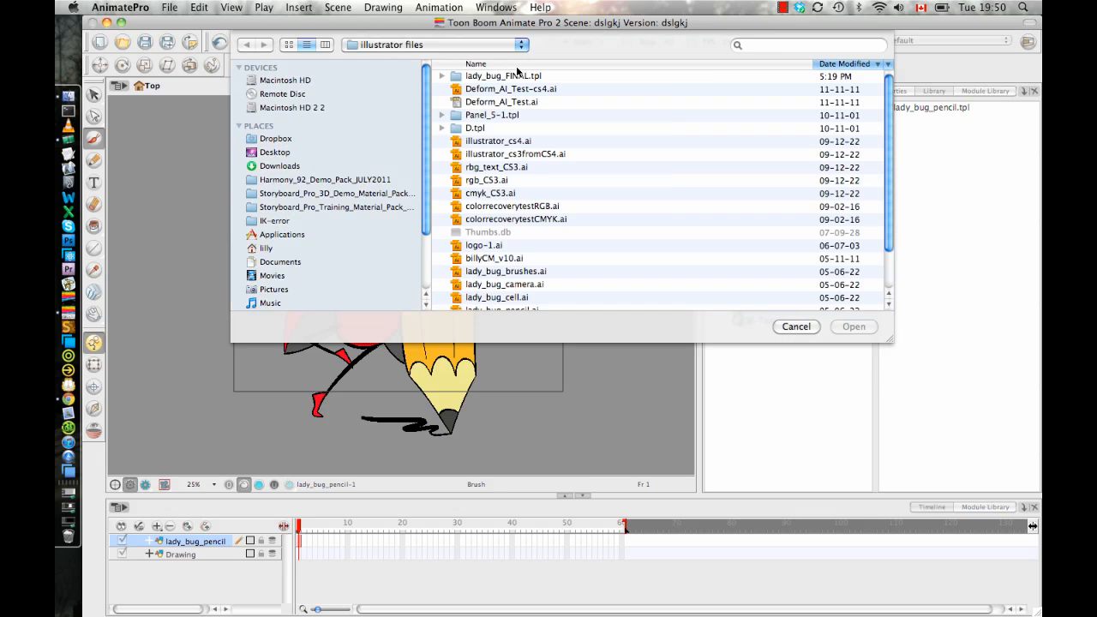
mouse_move(538, 201)
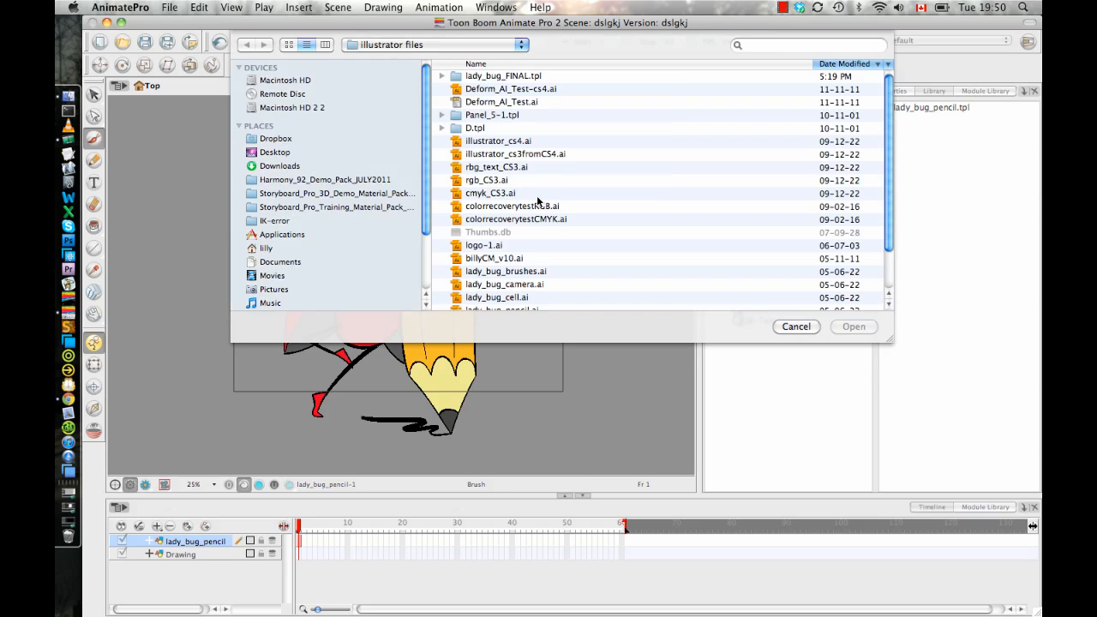
Open lady_bug_magic_wand.ai from the illustrator files folder
scroll("down", 3)
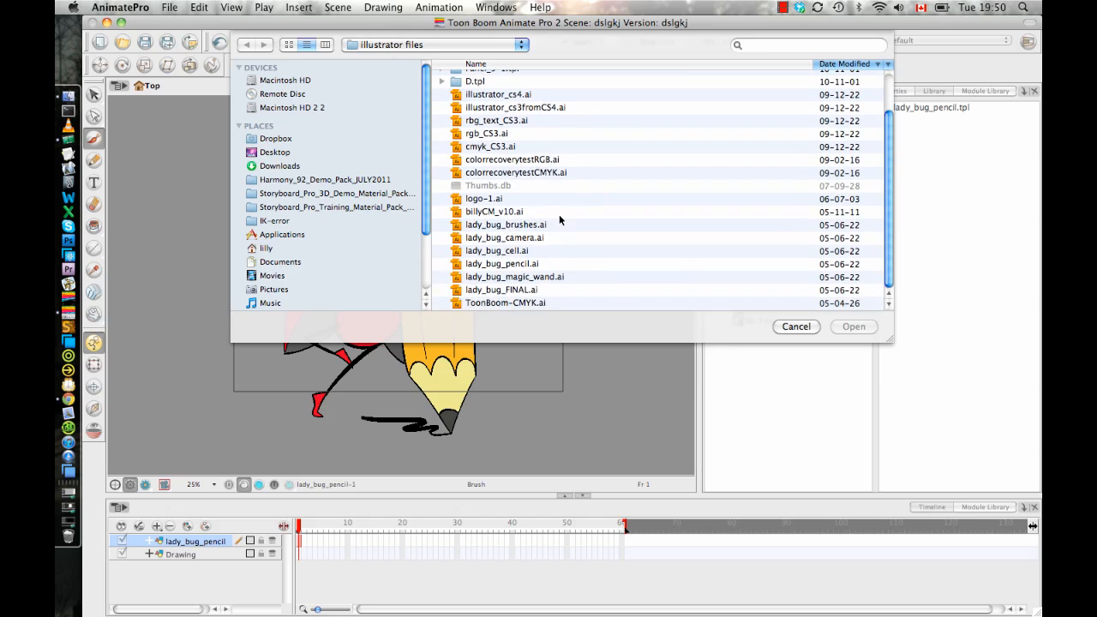
mouse_move(523, 247)
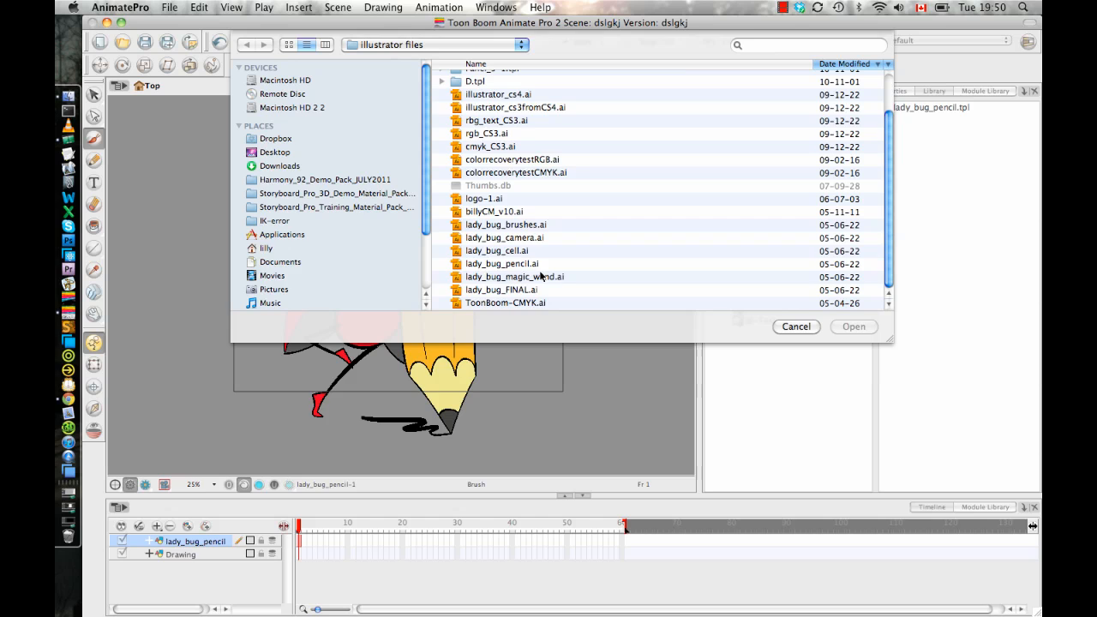
left_click(514, 276)
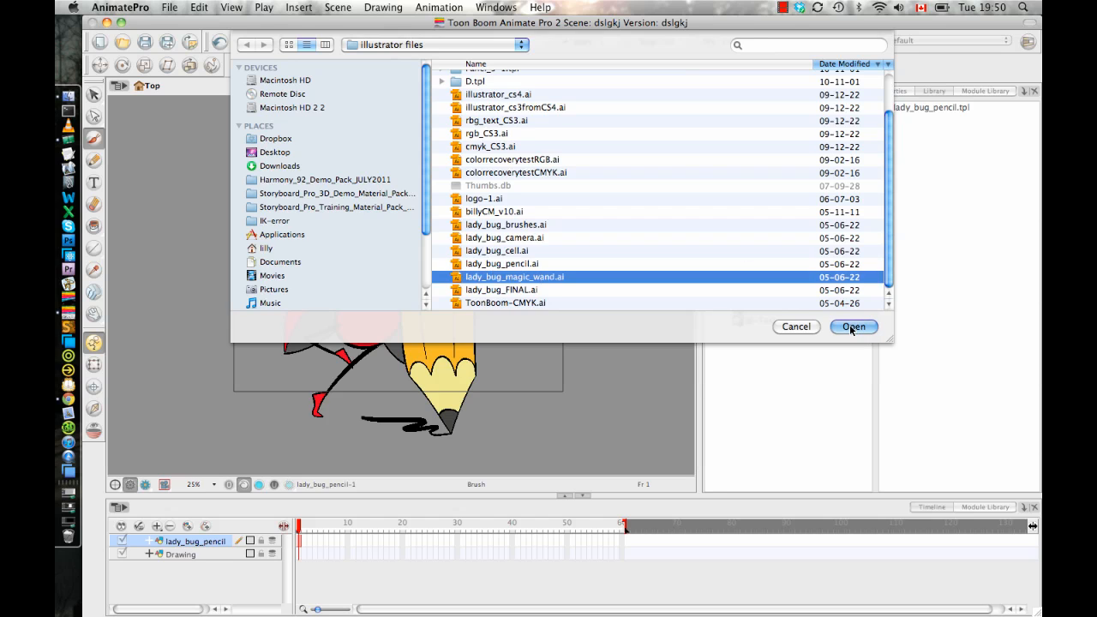
left_click(853, 327)
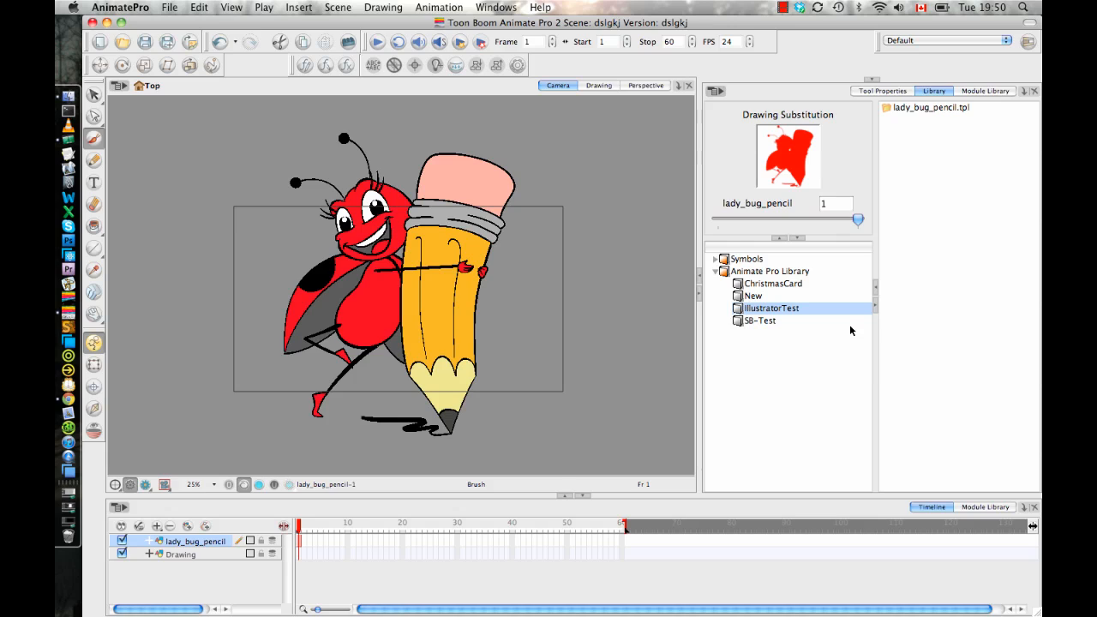
mouse_move(811, 312)
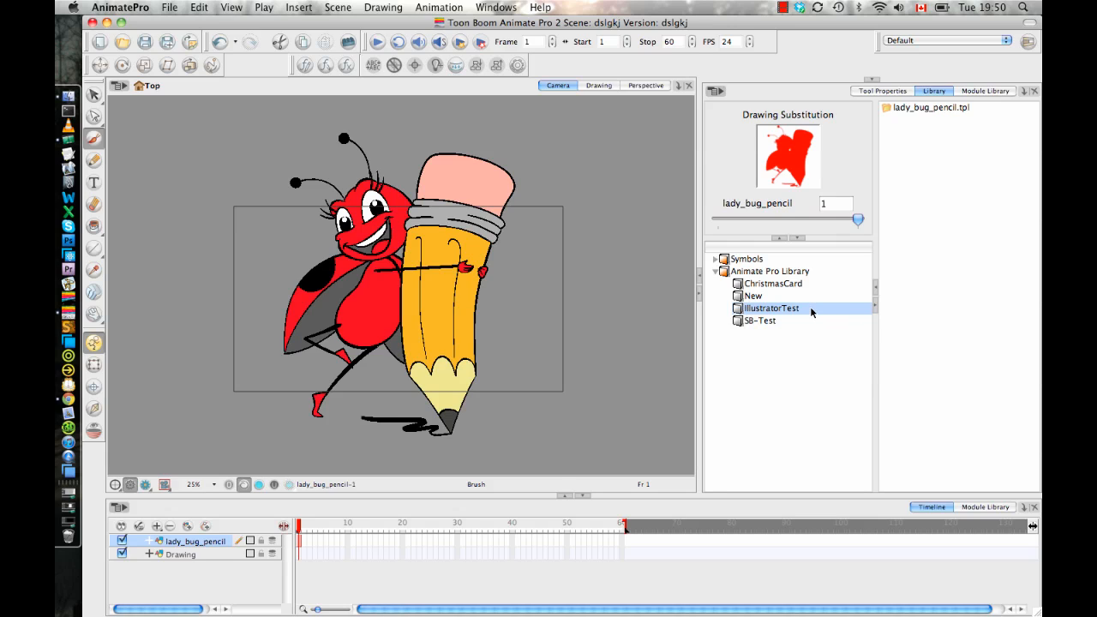
mouse_move(889, 288)
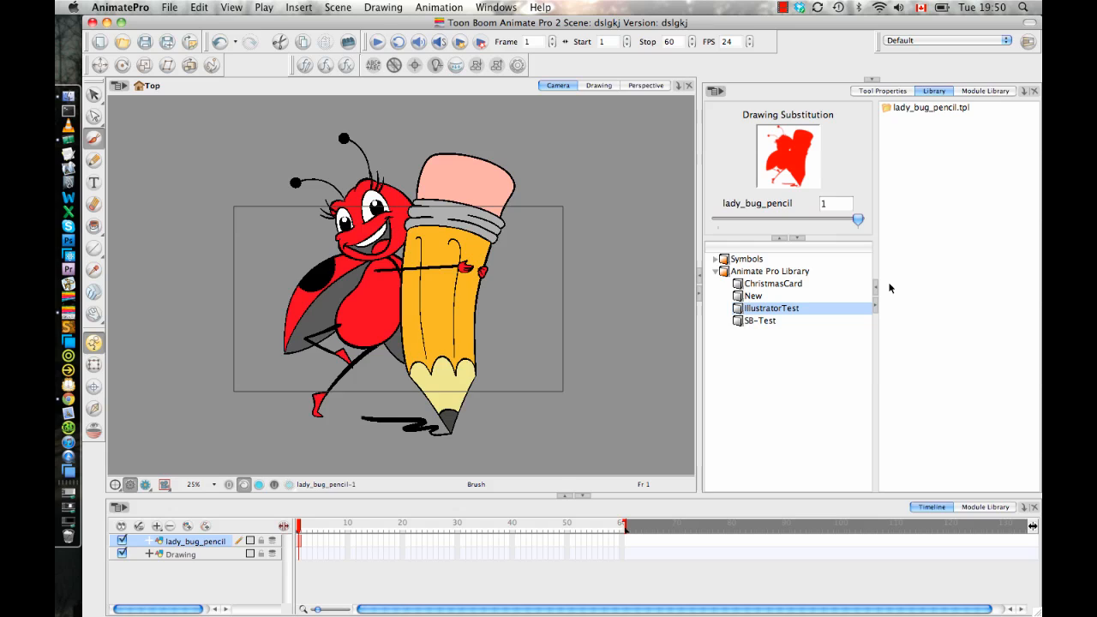
mouse_move(758, 382)
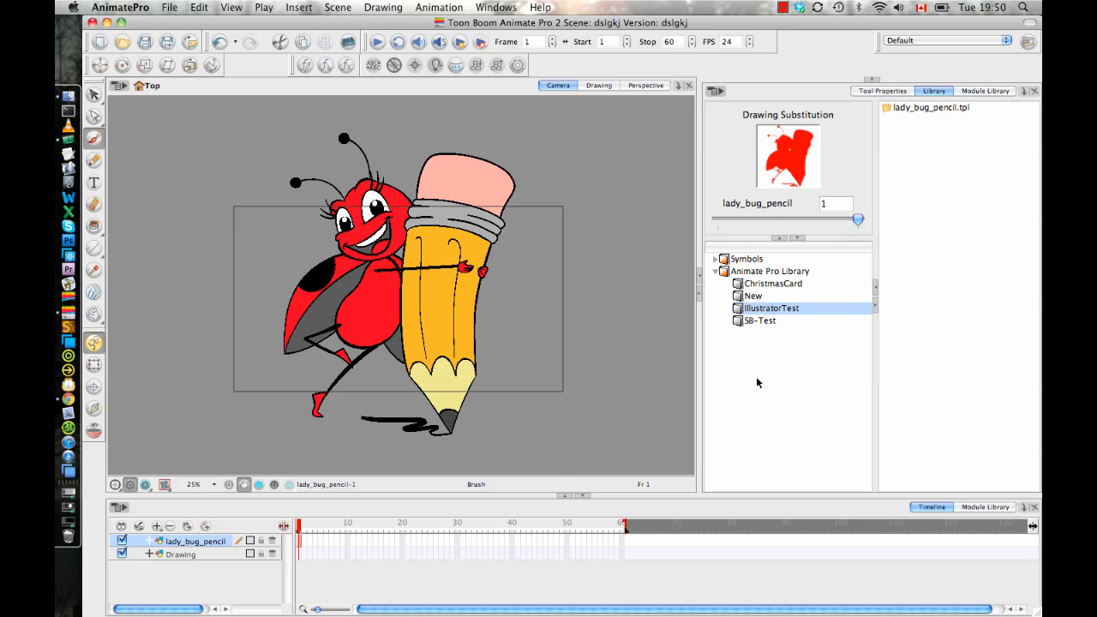
mouse_move(753, 374)
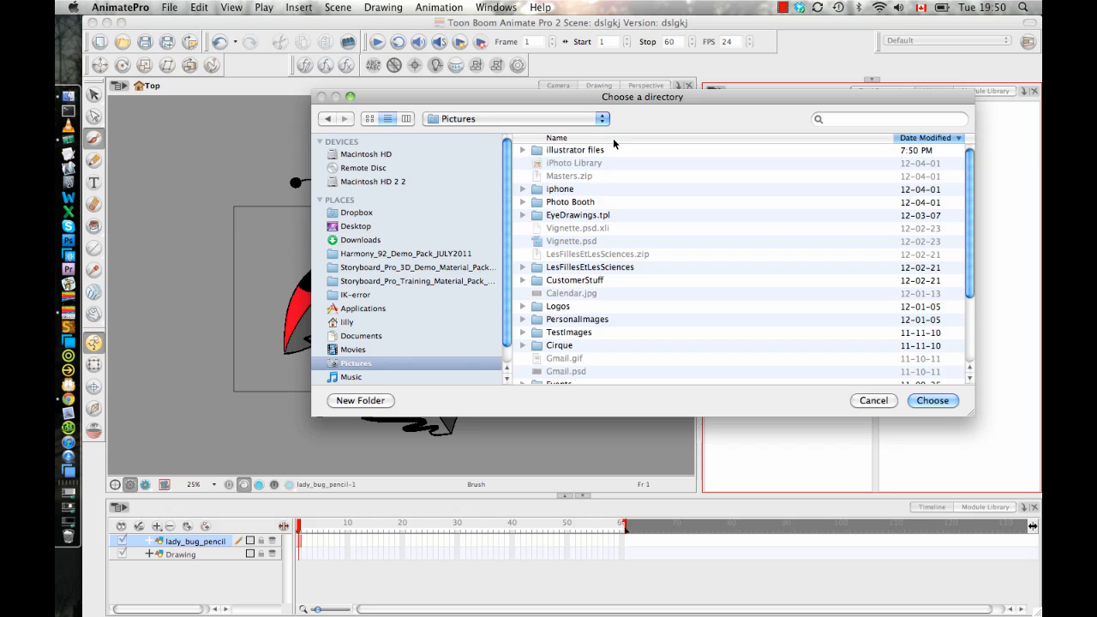
Add the illustrator files folder to the Library and view its templates, including lady_bug_magic_wand.tpl
double_click(575, 150)
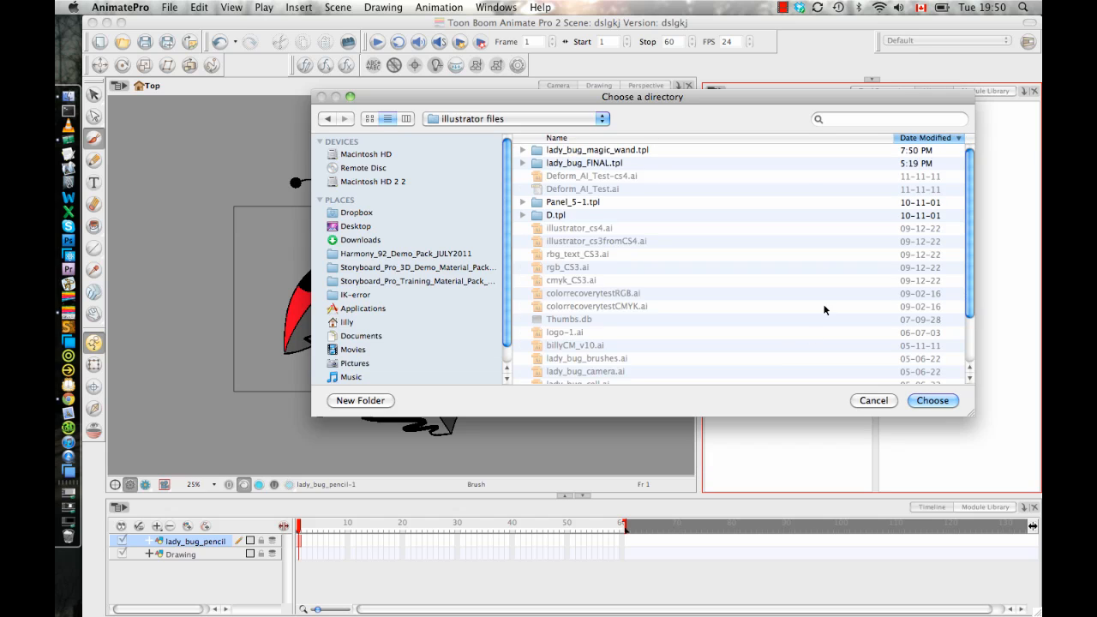
mouse_move(932, 400)
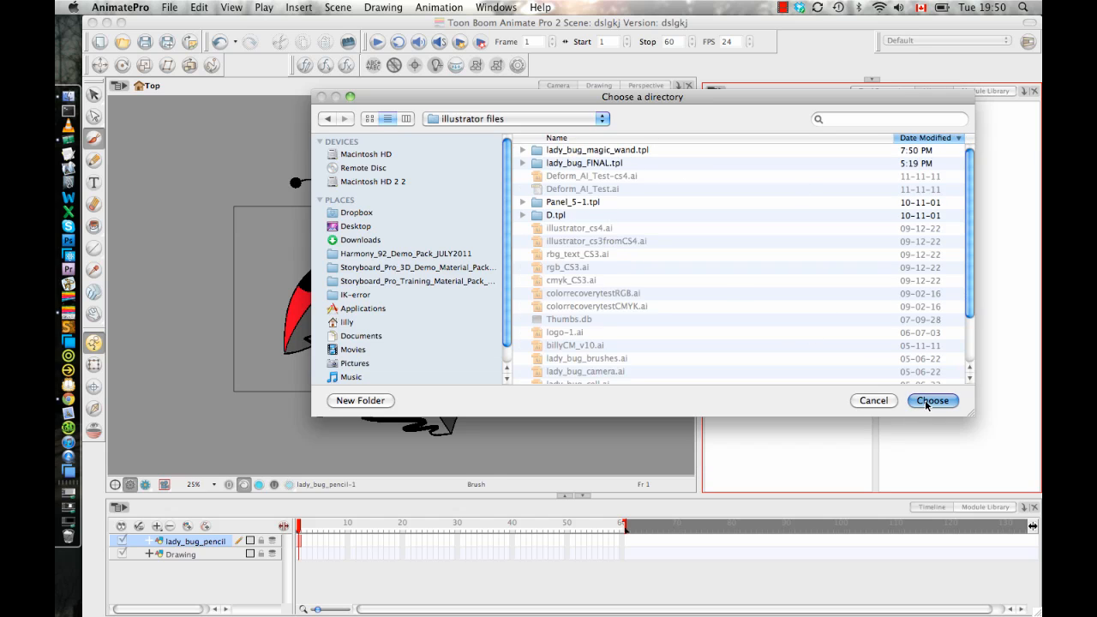
left_click(931, 400)
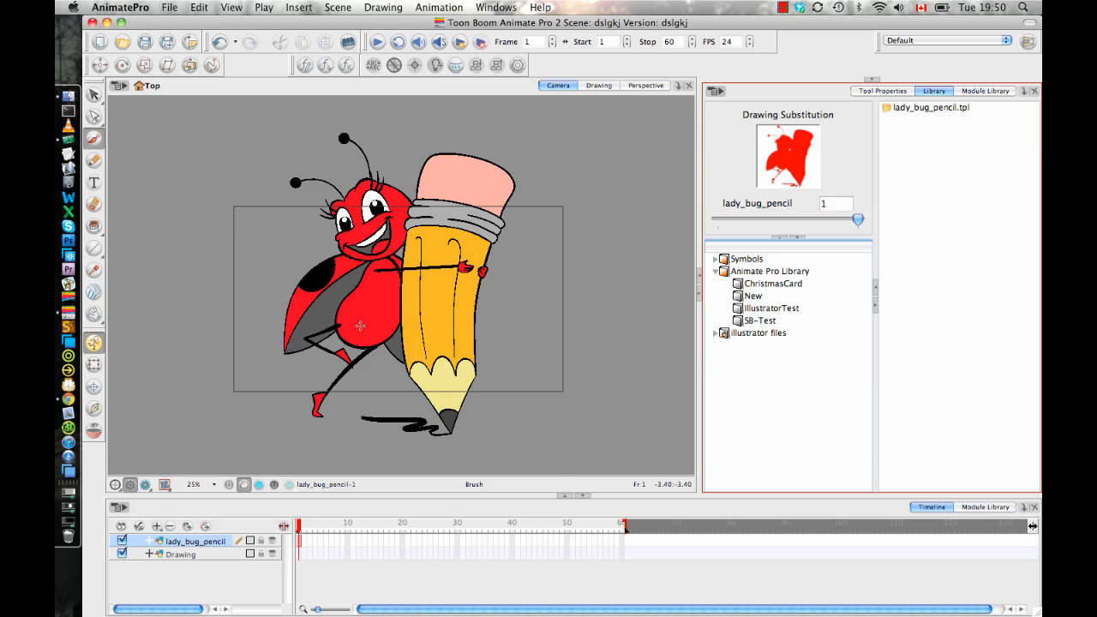
left_click(757, 332)
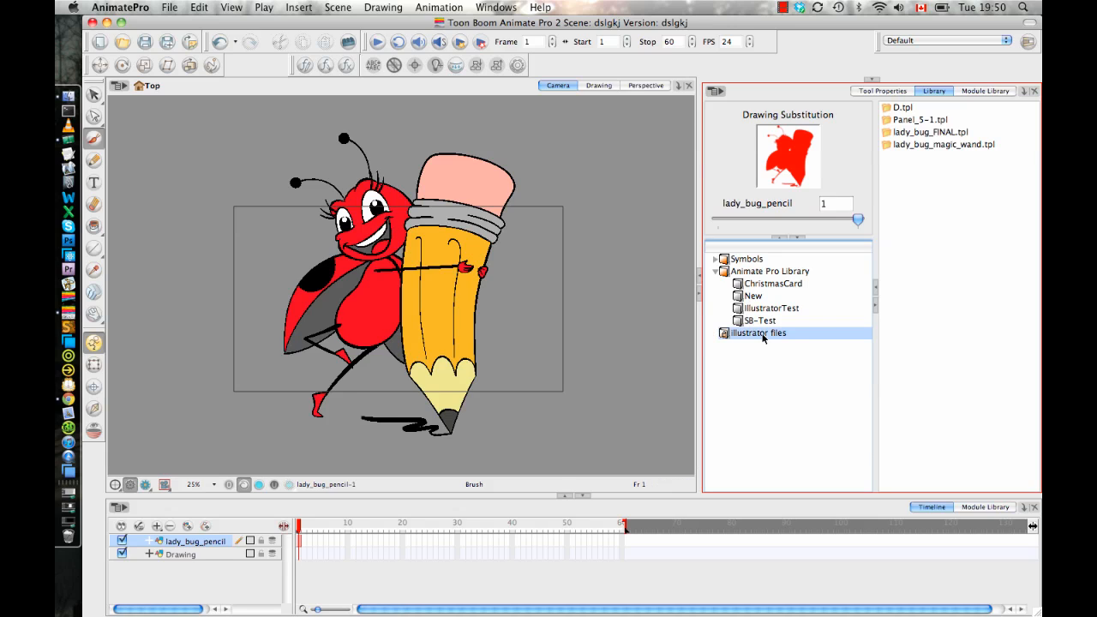
mouse_move(345, 472)
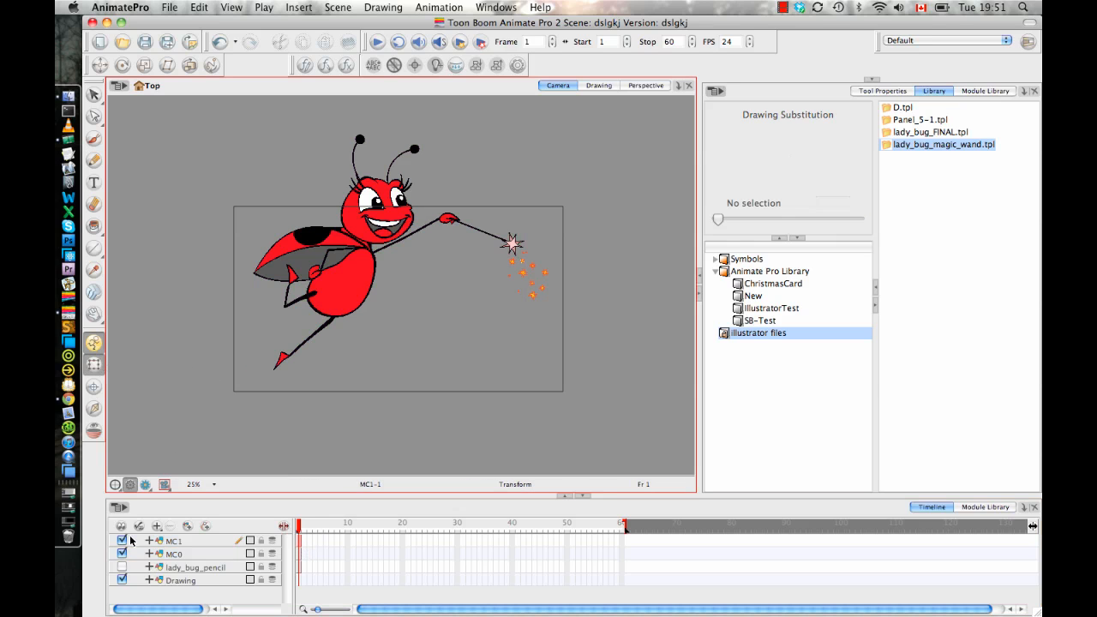
Toggle visibility of the MC1 line and MC0 colour layers to compare them, then select the layers
left_click(123, 541)
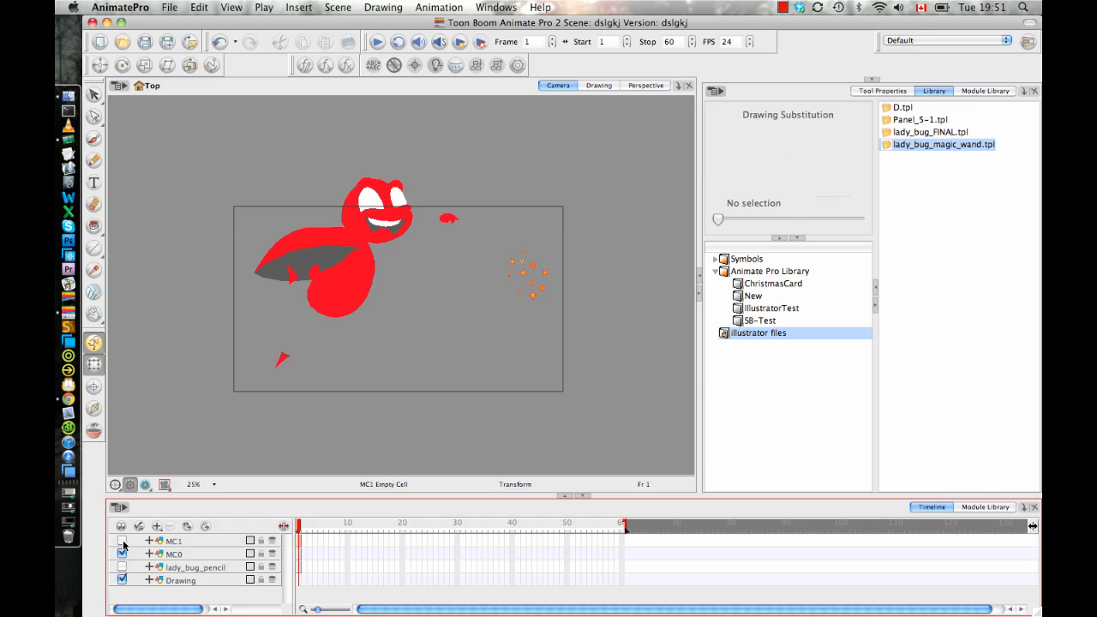
left_click(122, 540)
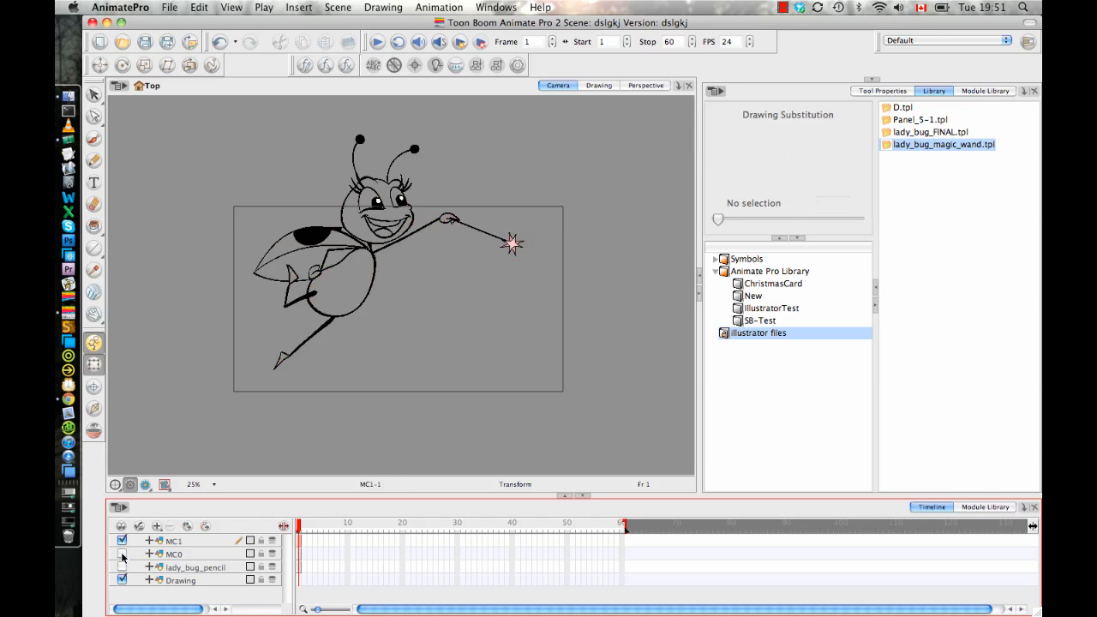
left_click(122, 554)
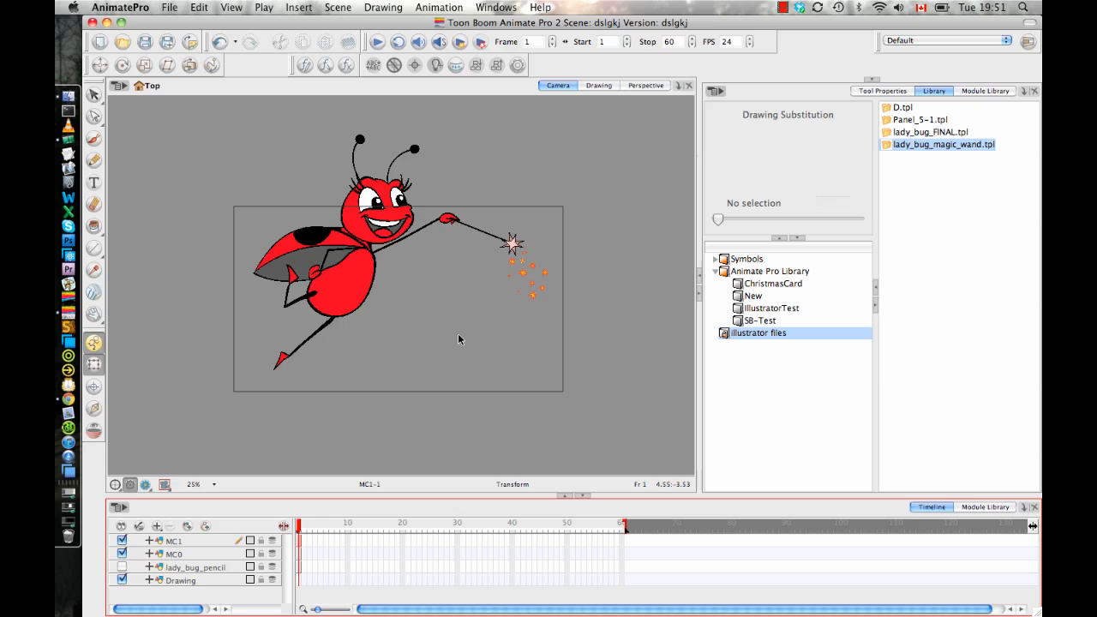
left_click(173, 554)
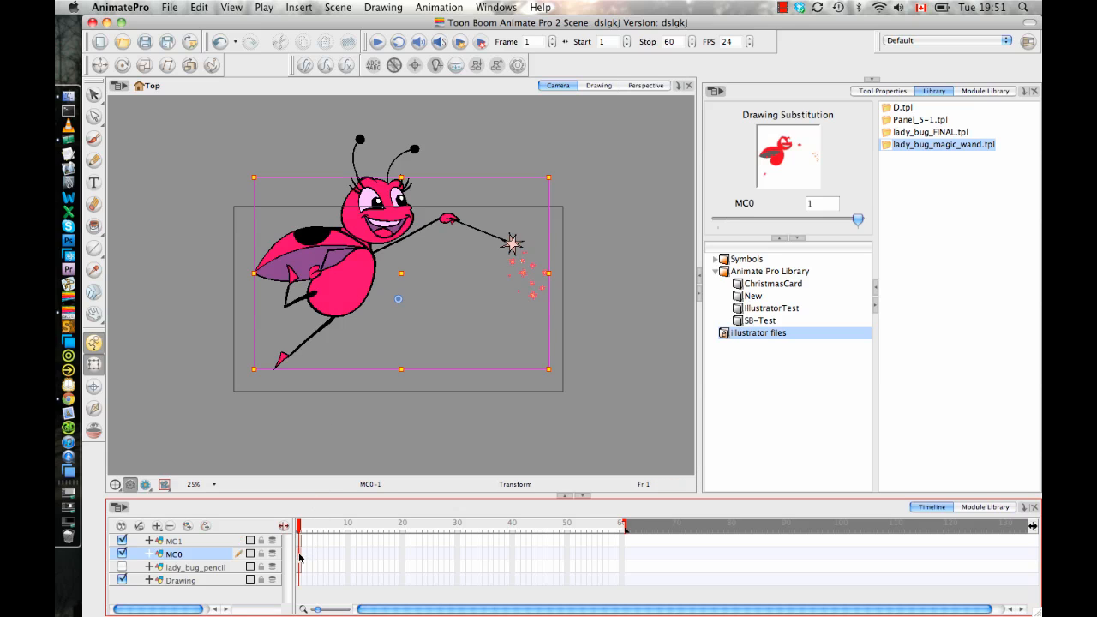
left_click(173, 541)
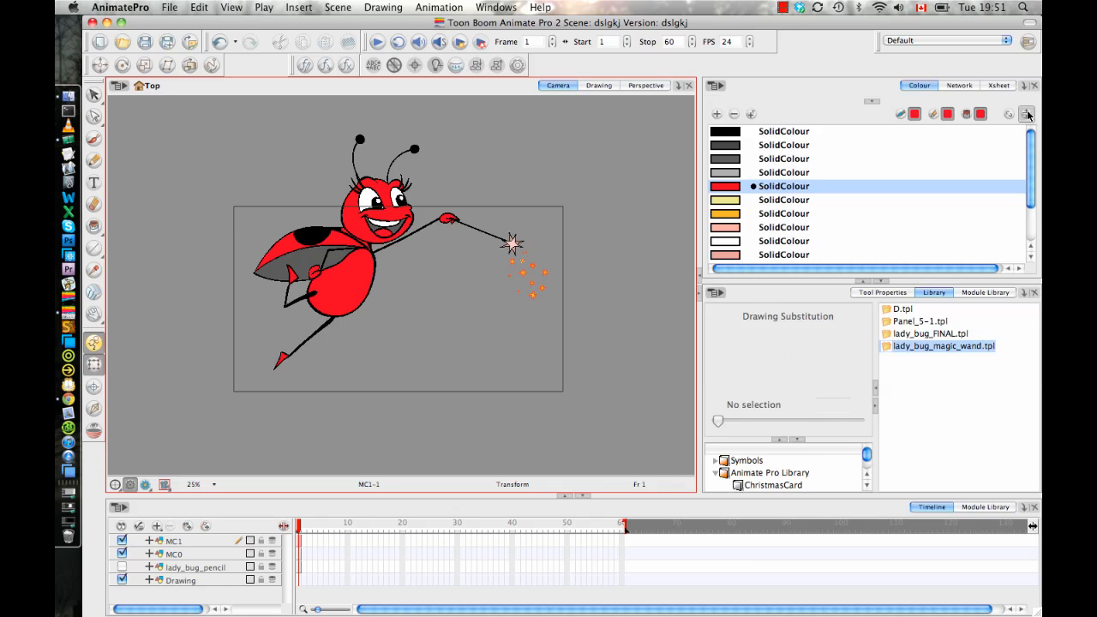
Recolour the ladybug's red palette swatch to pink in the Colour Picker
scroll("down", 3)
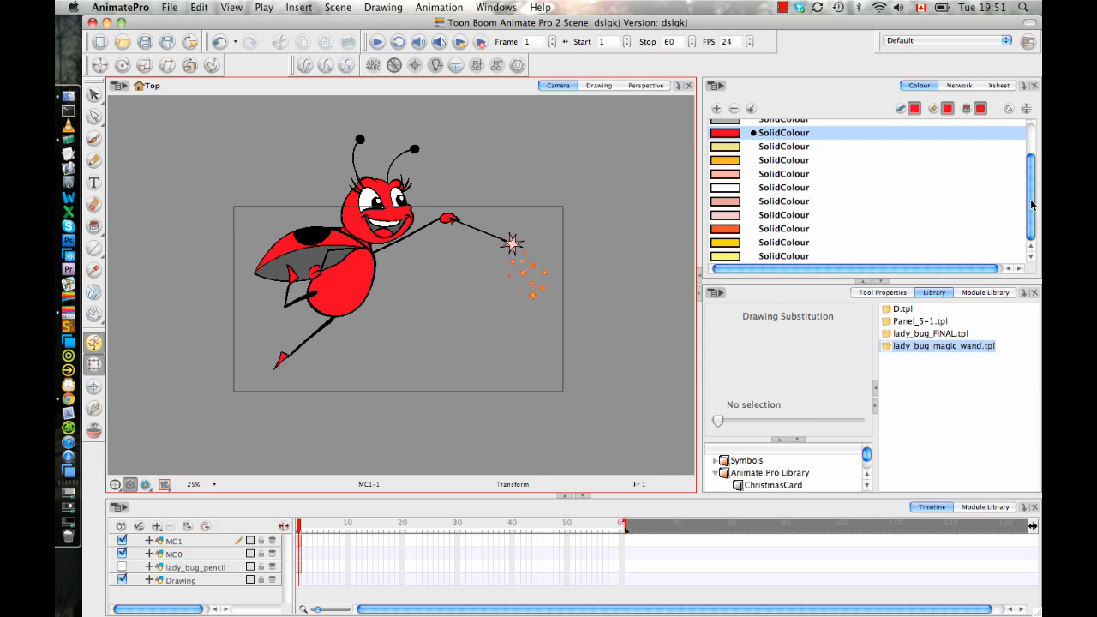
scroll("up", 3)
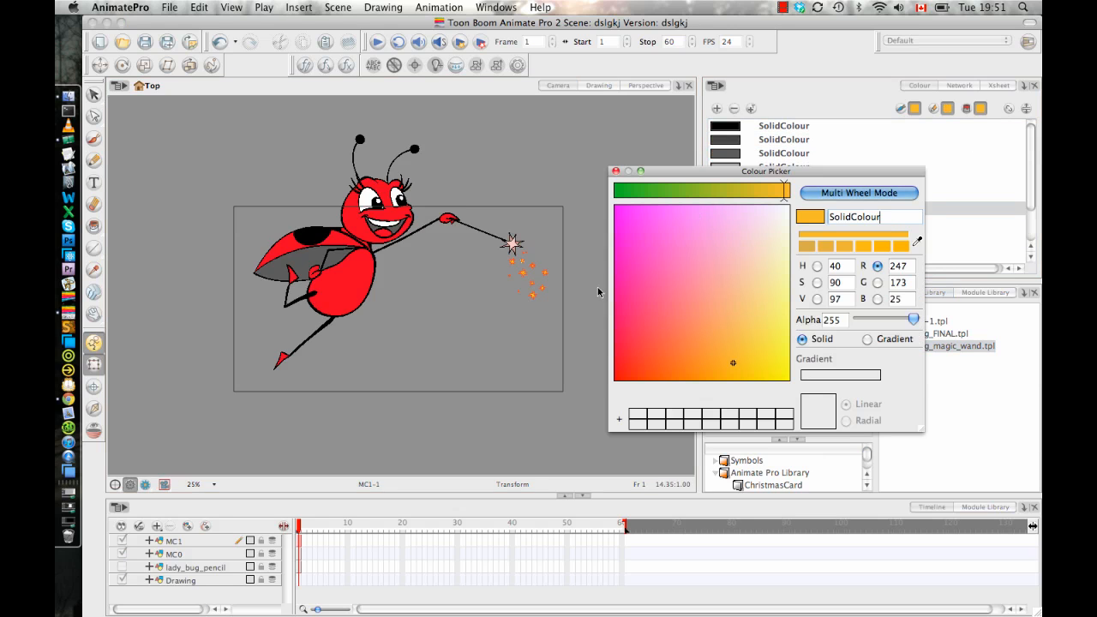
left_click(615, 192)
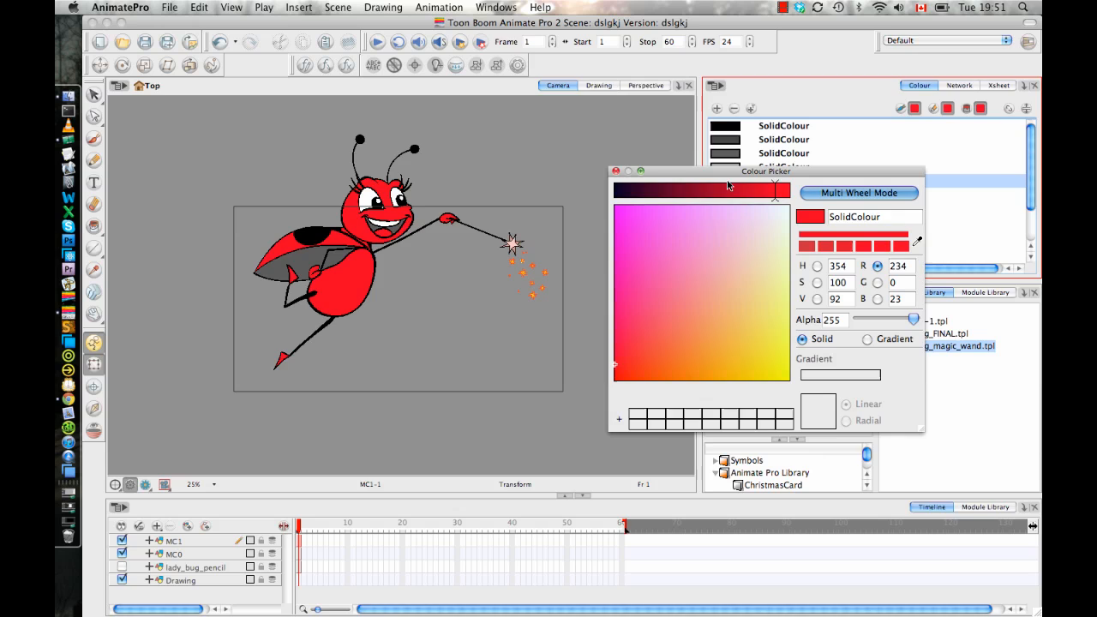
left_click(654, 278)
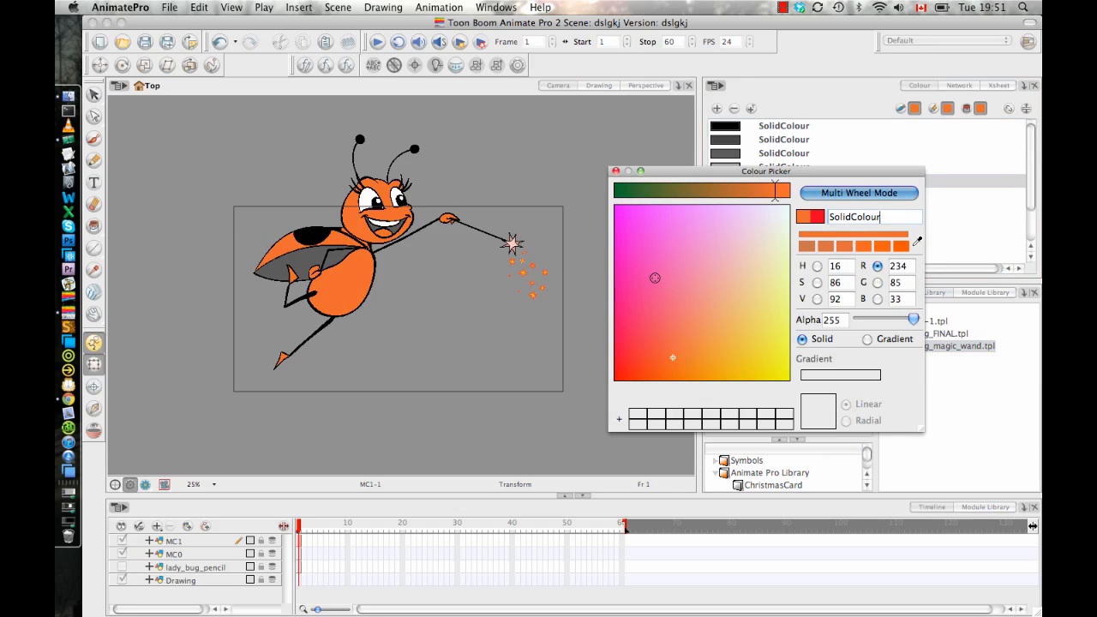
left_click(642, 190)
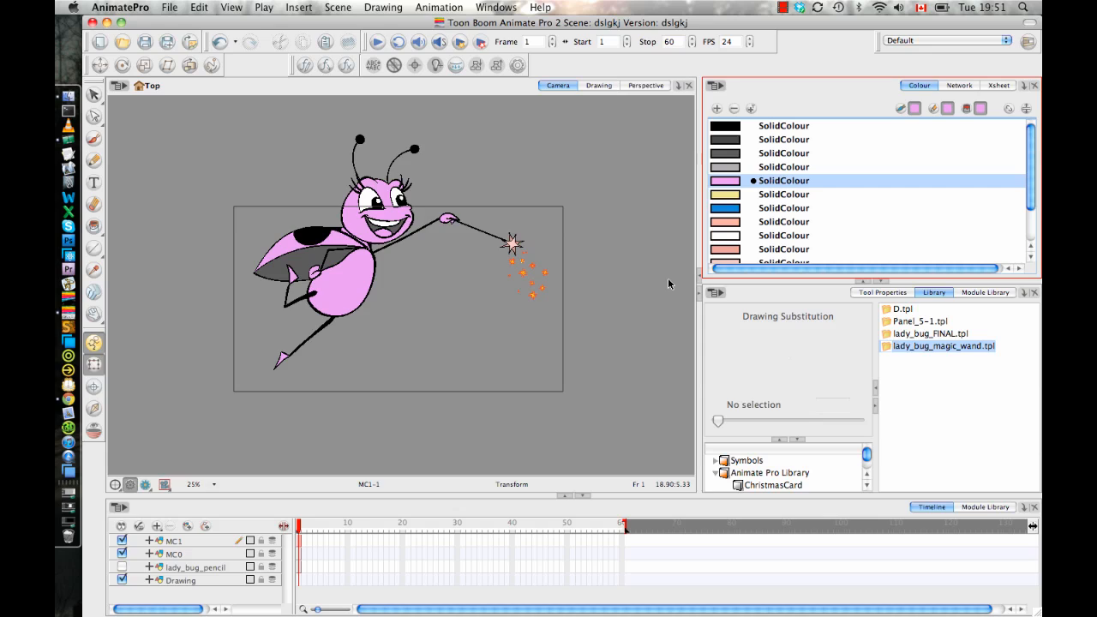
mouse_move(864, 461)
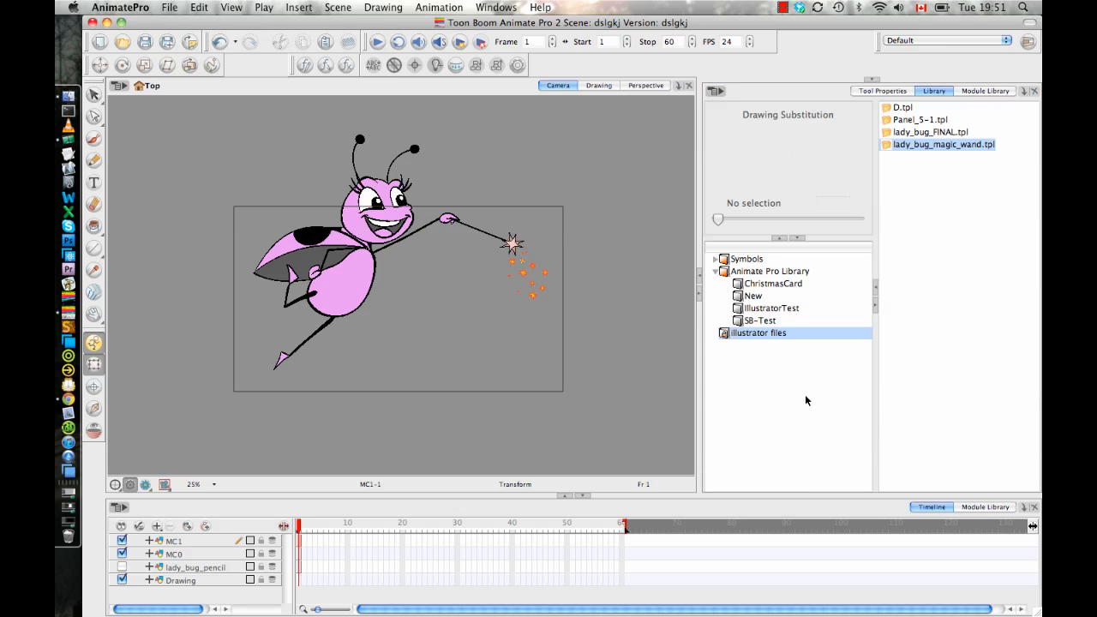
mouse_move(768, 335)
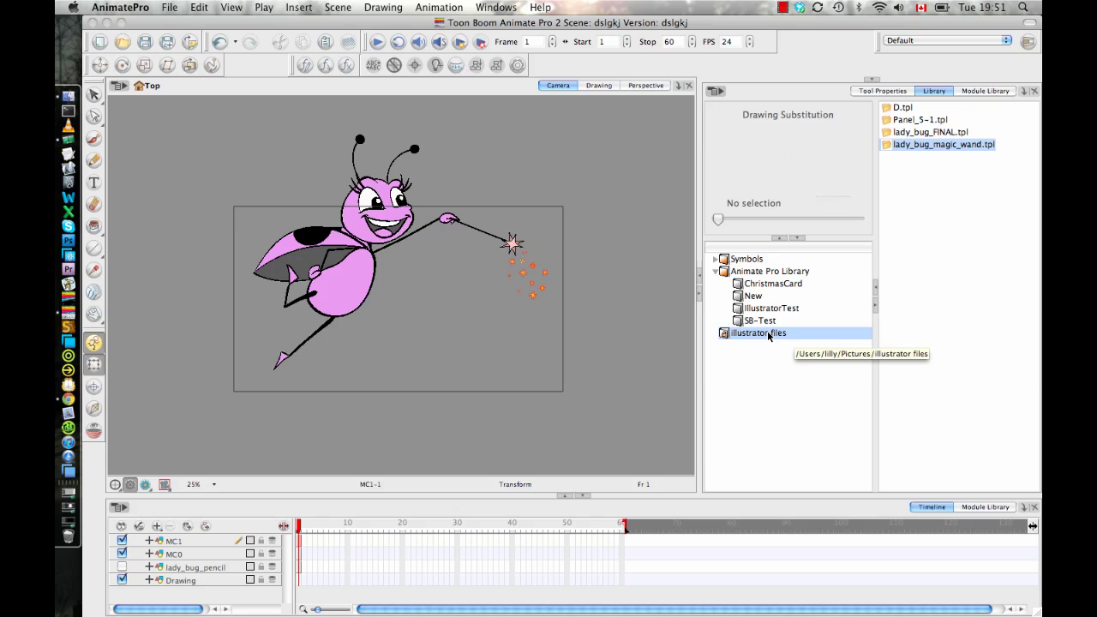
mouse_move(970, 247)
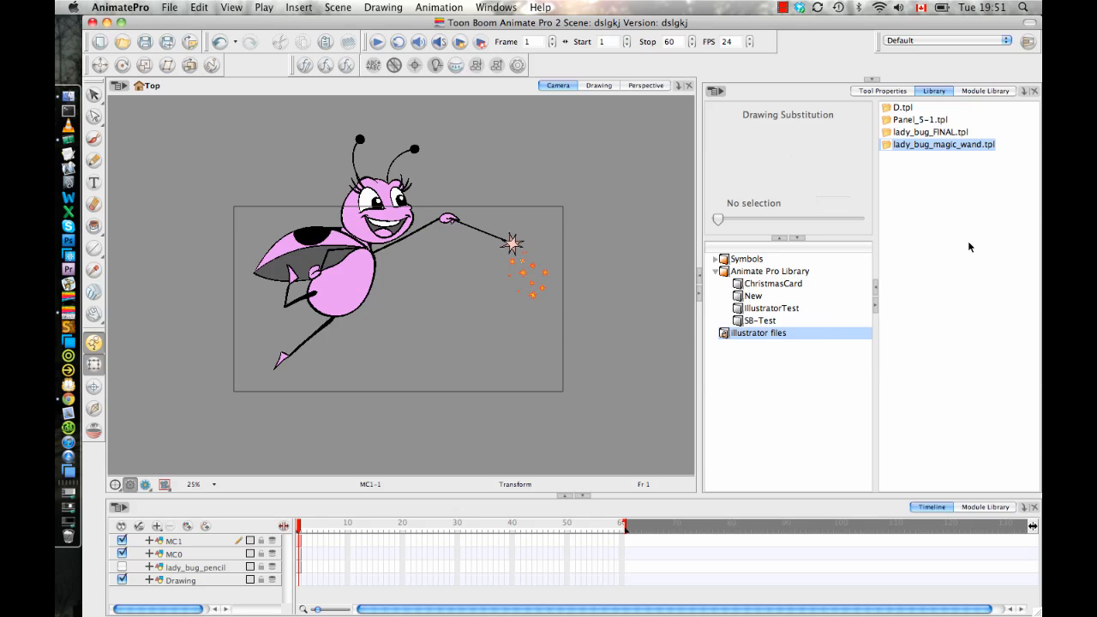
mouse_move(962, 230)
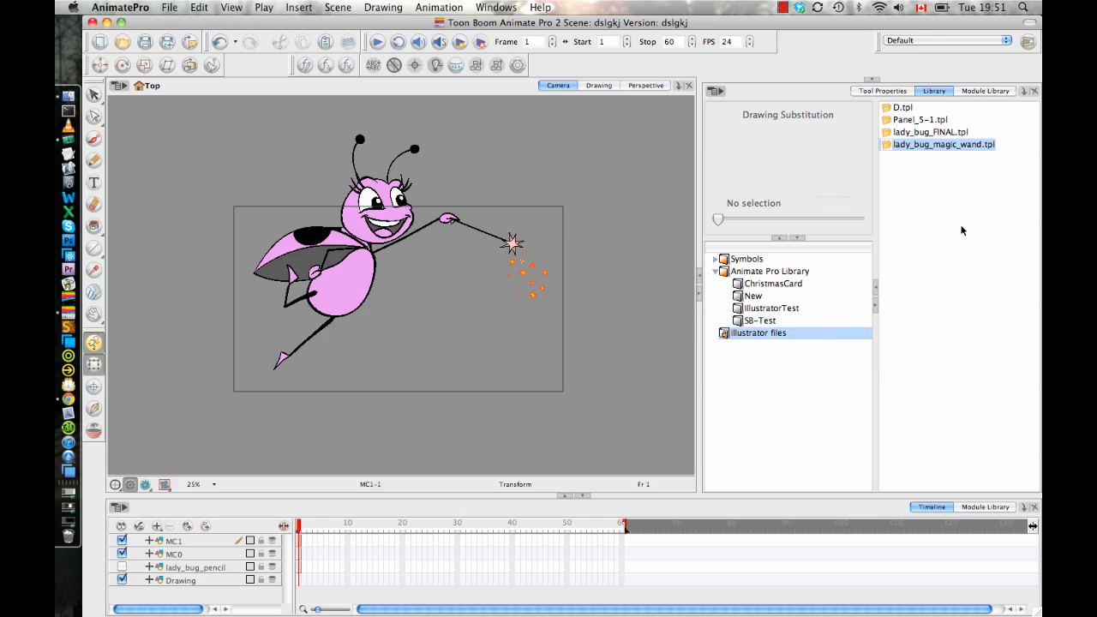
mouse_move(758, 333)
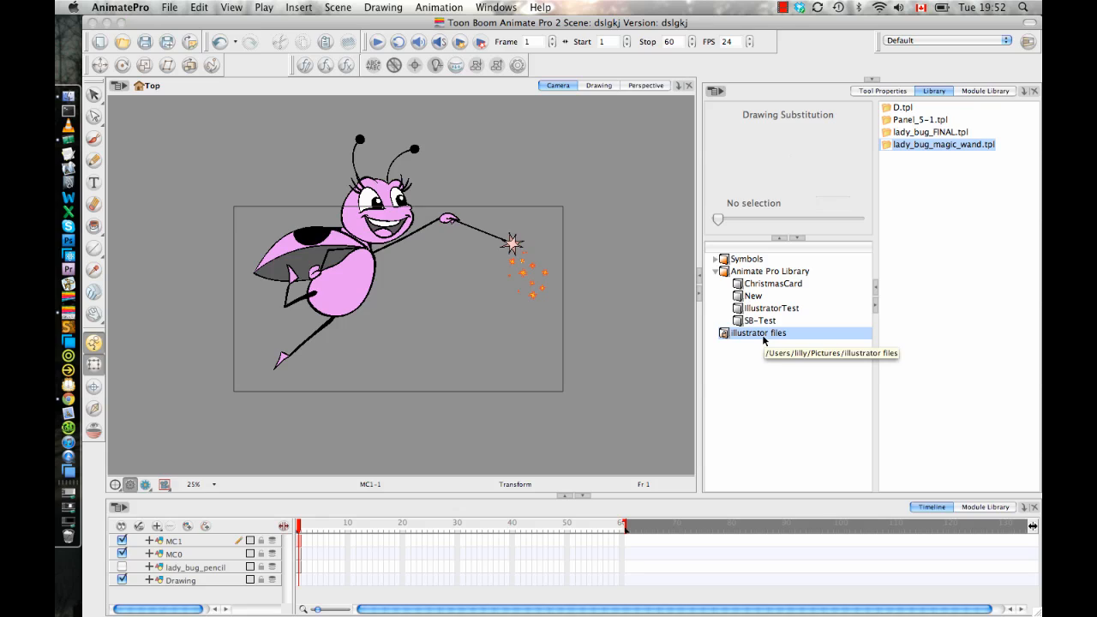